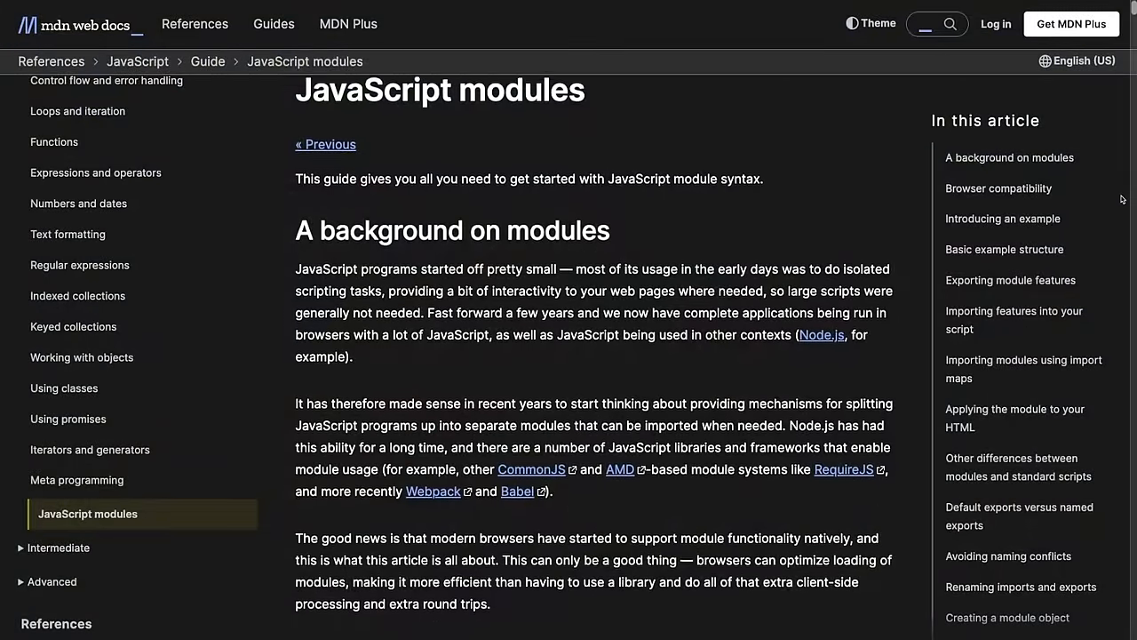
Scroll the Vite page, then move down one option at the amaze-vite framework prompt
{"action": "scroll", "scroll_direction": "down", "scroll_amount": 3}
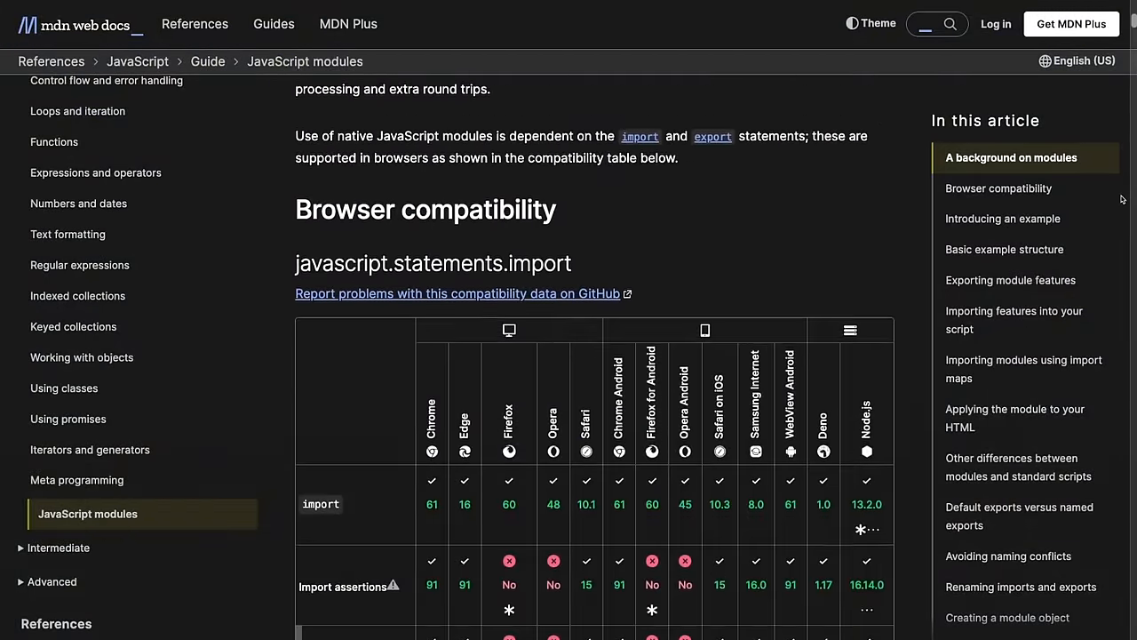
{"action": "scroll", "scroll_direction": "down", "scroll_amount": 3}
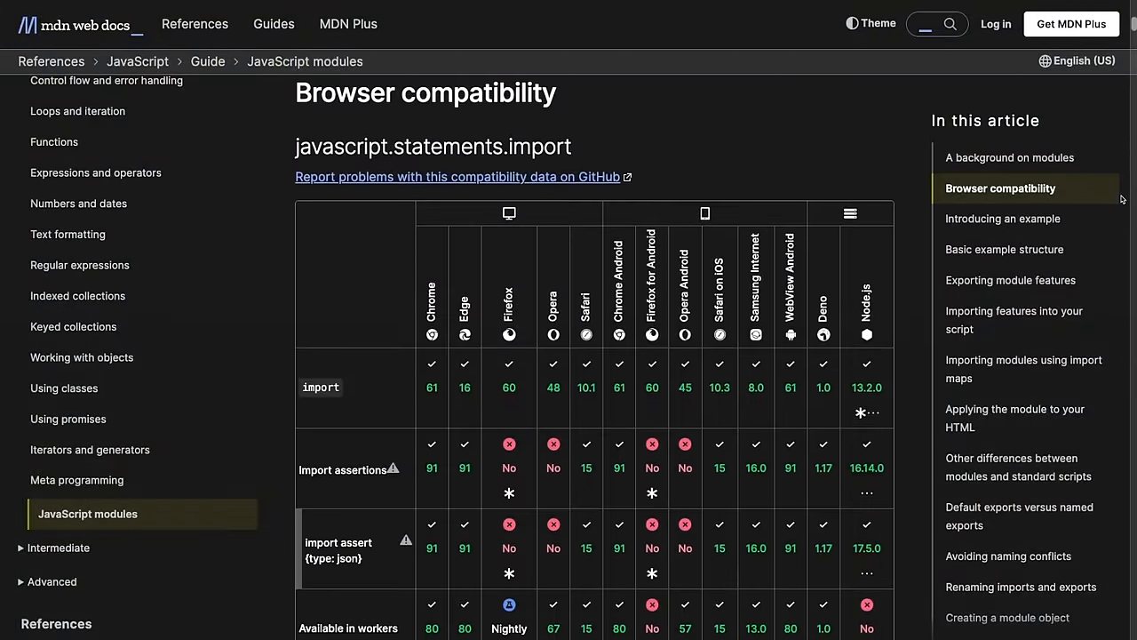
{"action": "scroll", "scroll_direction": "down", "scroll_amount": 3}
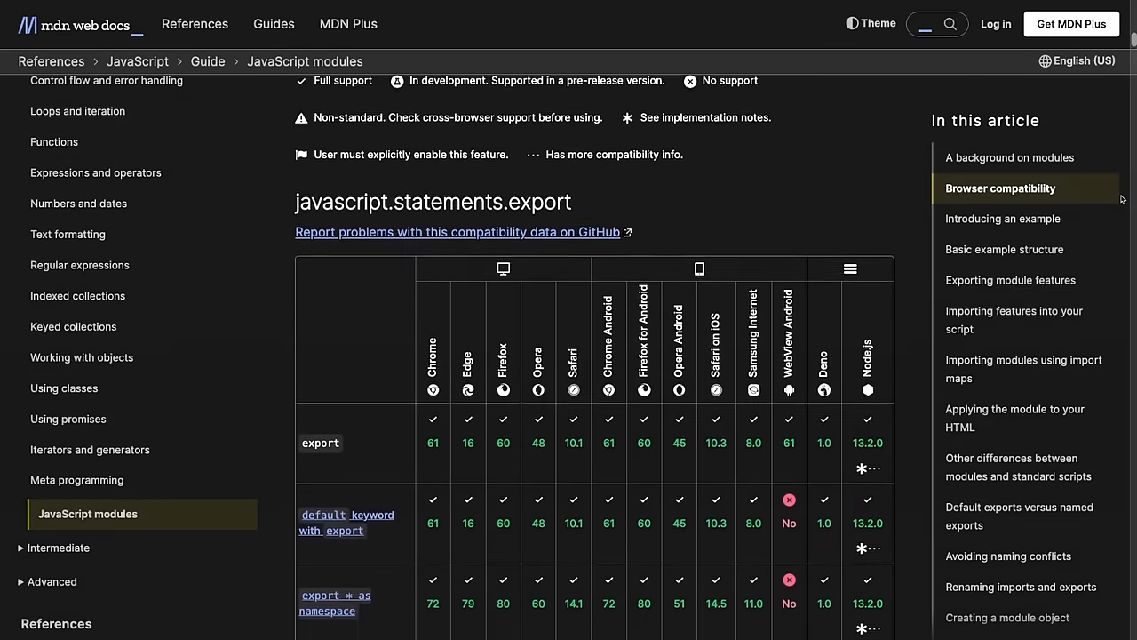
{"action": "scroll", "scroll_direction": "down", "scroll_amount": 3}
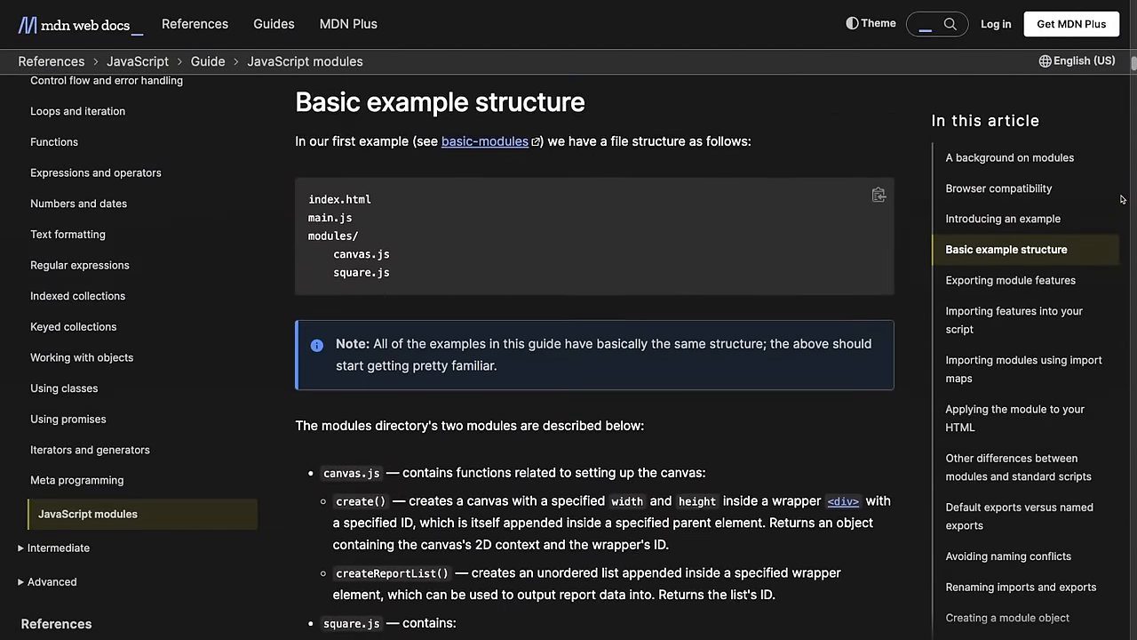
{"action": "scroll", "scroll_direction": "down", "scroll_amount": 3}
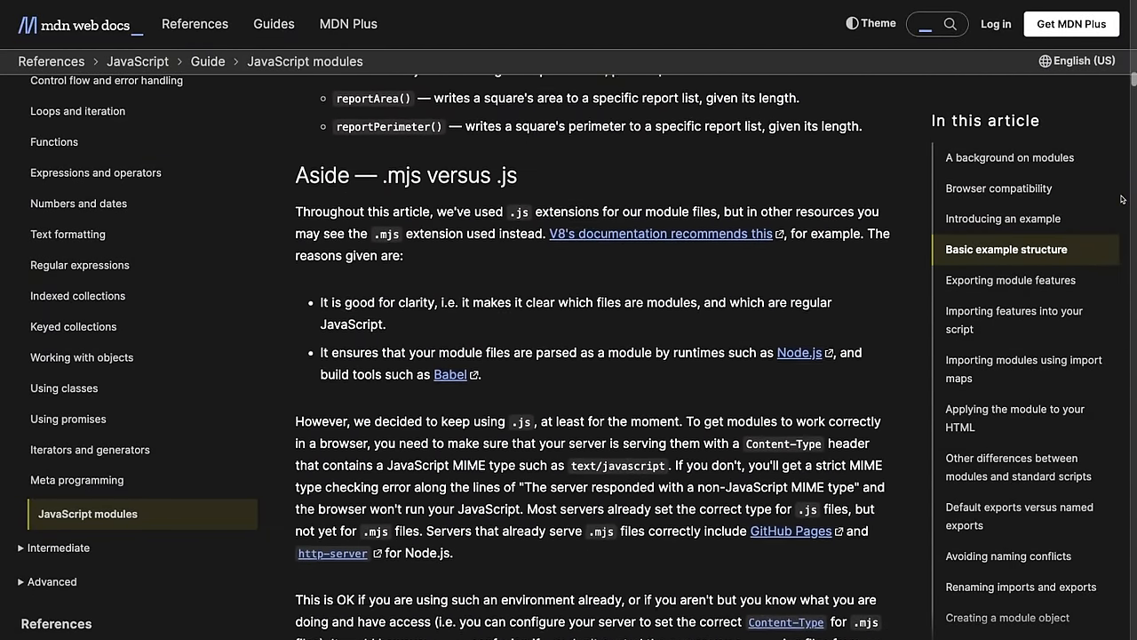
{"action": "scroll", "scroll_direction": "down", "scroll_amount": 3}
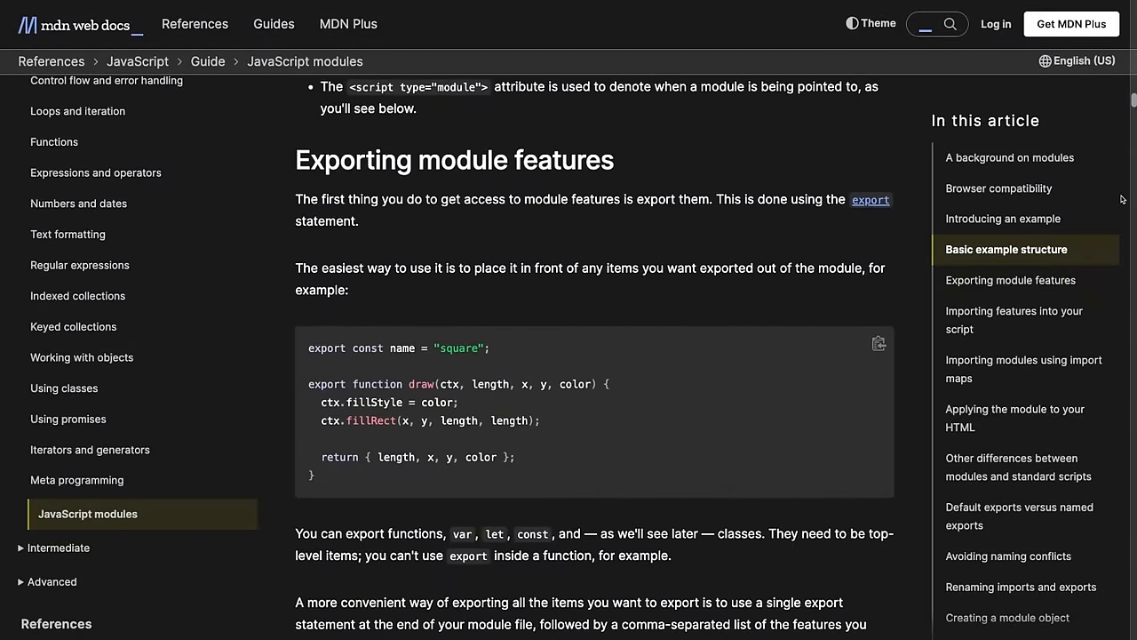
{"action": "scroll", "scroll_direction": "down", "scroll_amount": 3}
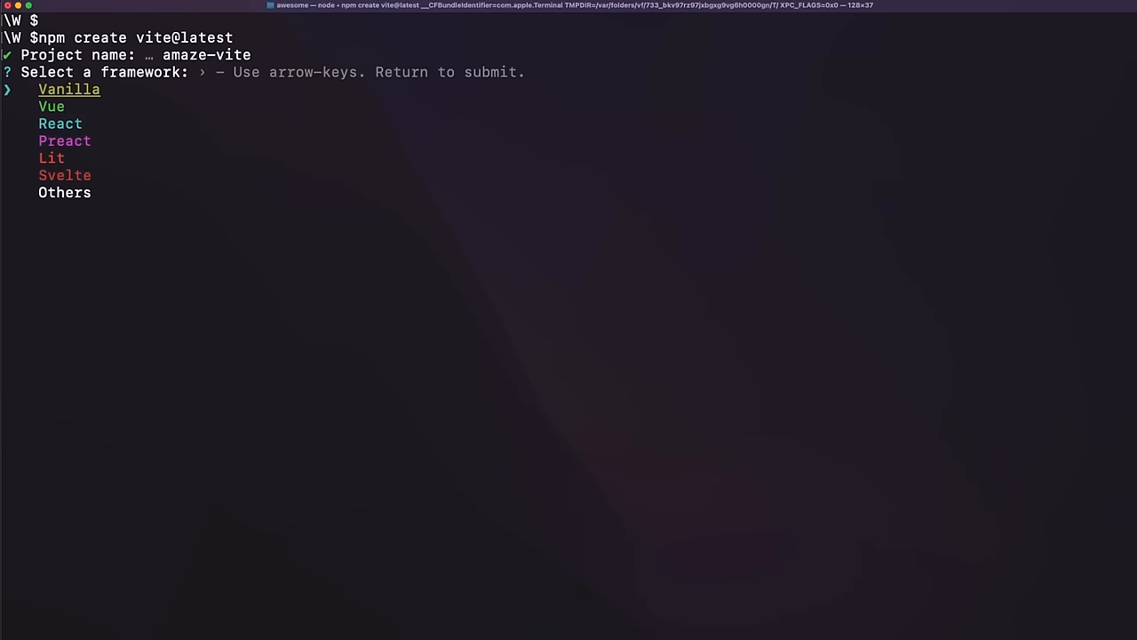
{"action": "key", "text": "down"}
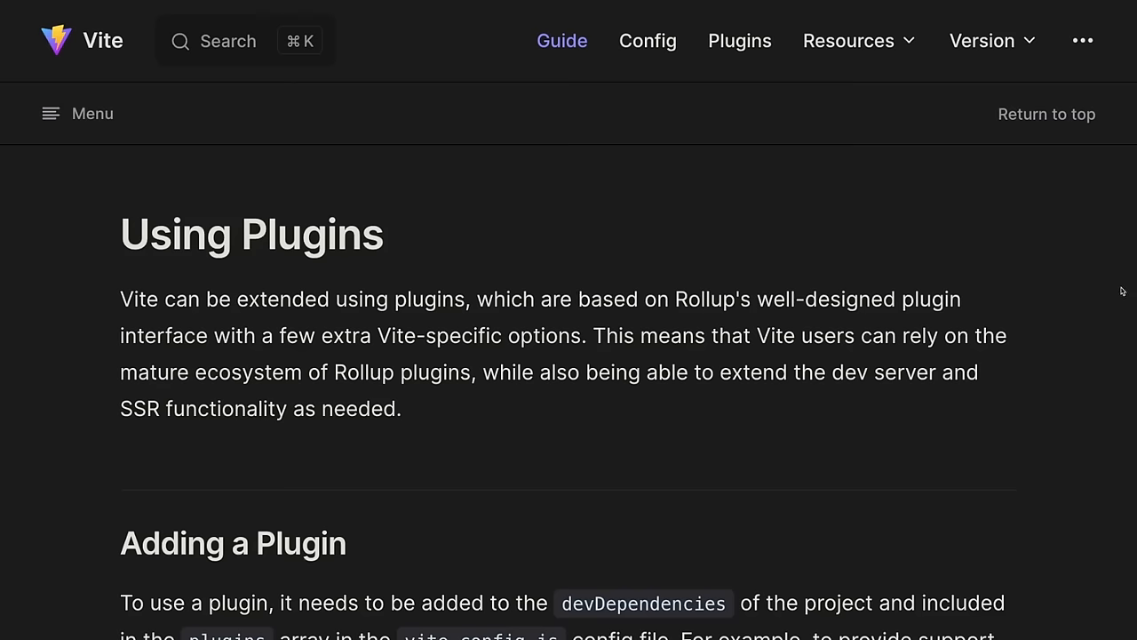
Scroll the Using Plugins guide from Adding a Plugin down to Finding Plugins
{"action": "scroll", "scroll_direction": "down", "scroll_amount": 3}
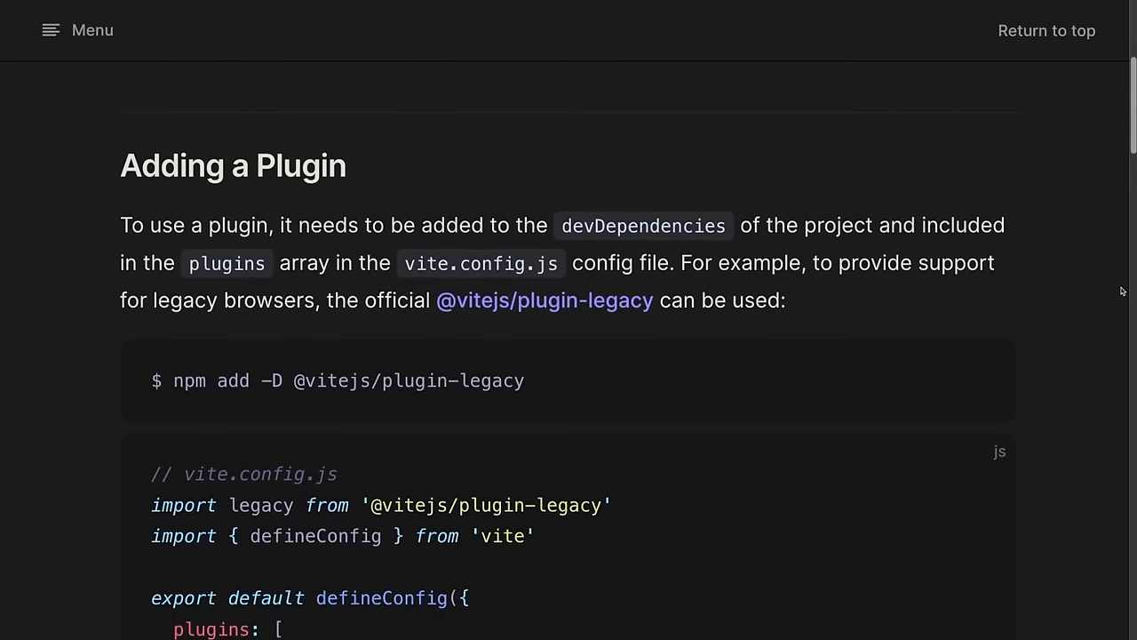
{"action": "scroll", "scroll_direction": "down", "scroll_amount": 3}
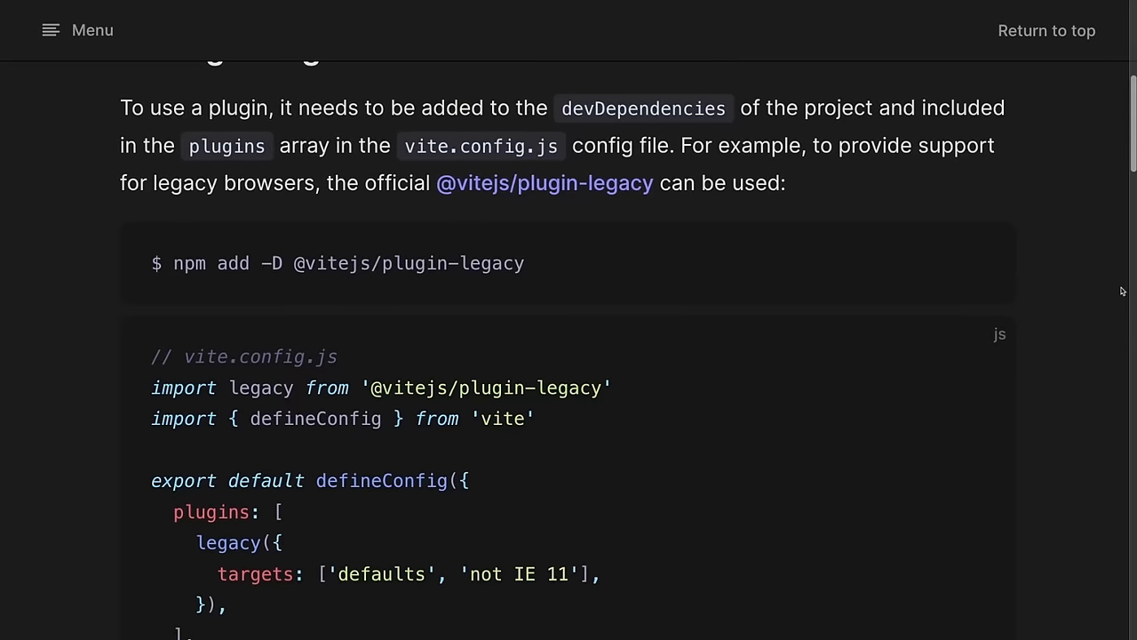
{"action": "scroll", "scroll_direction": "down", "scroll_amount": 3}
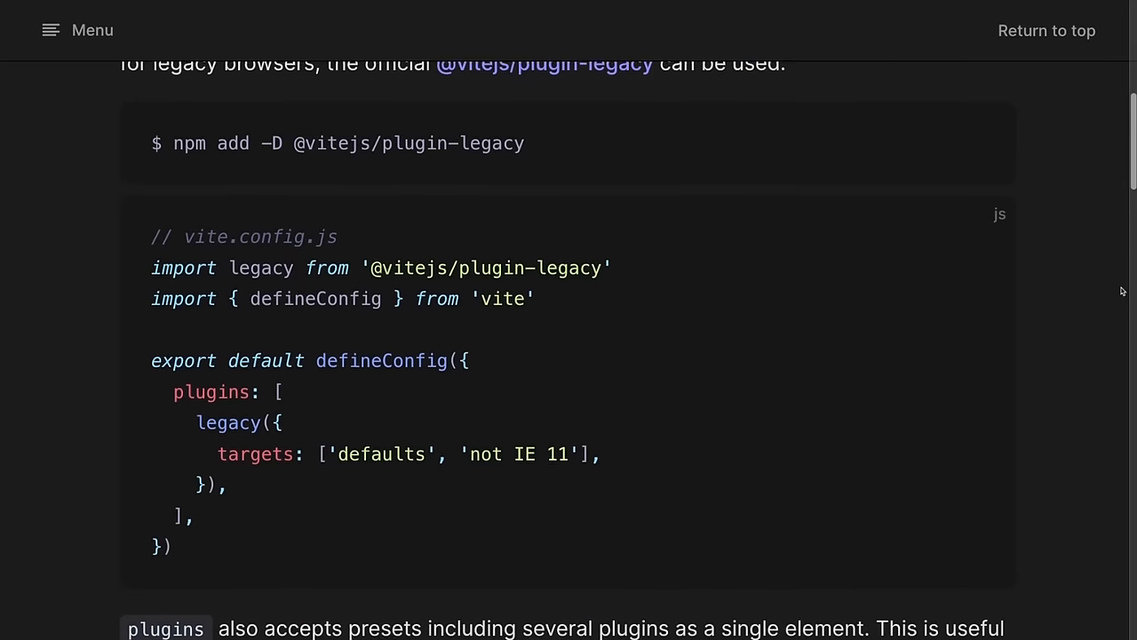
{"action": "scroll", "scroll_direction": "down", "scroll_amount": 3}
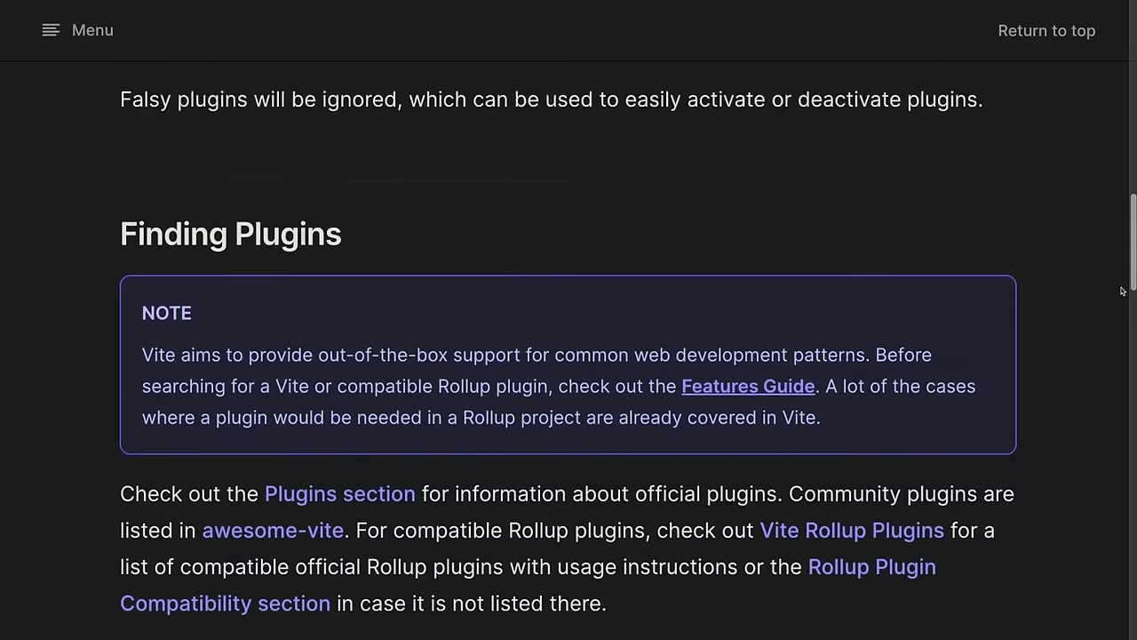
{"action": "scroll", "scroll_direction": "down", "scroll_amount": 3}
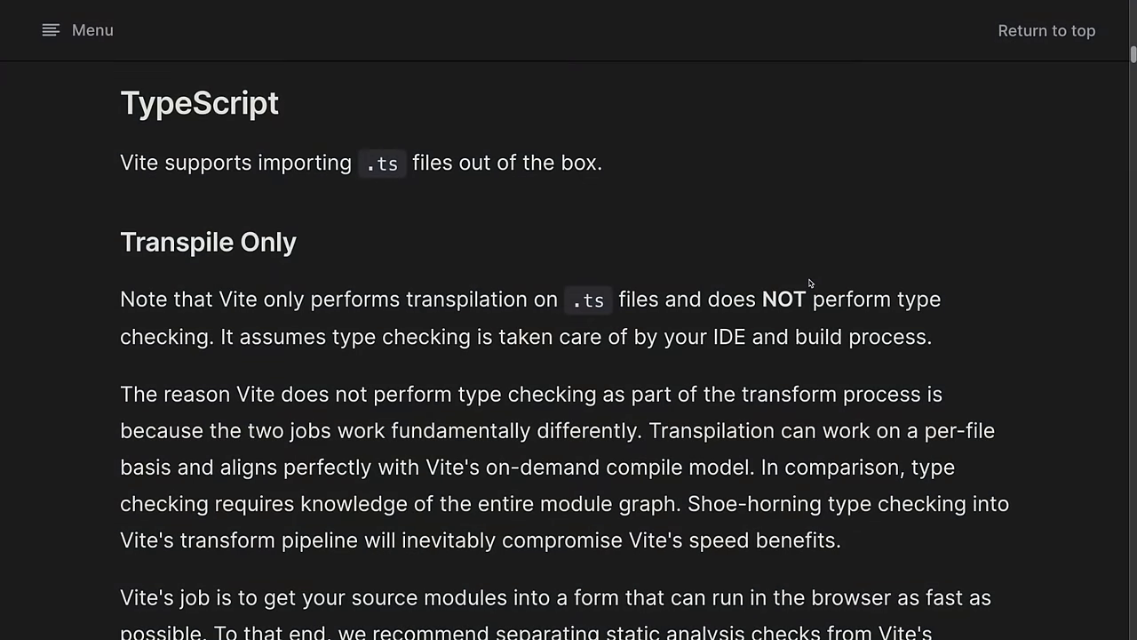
Scroll the TypeScript section through Transpile Only and TypeScript Compiler Options to Building for Production
{"action": "scroll", "scroll_direction": "down", "scroll_amount": 3}
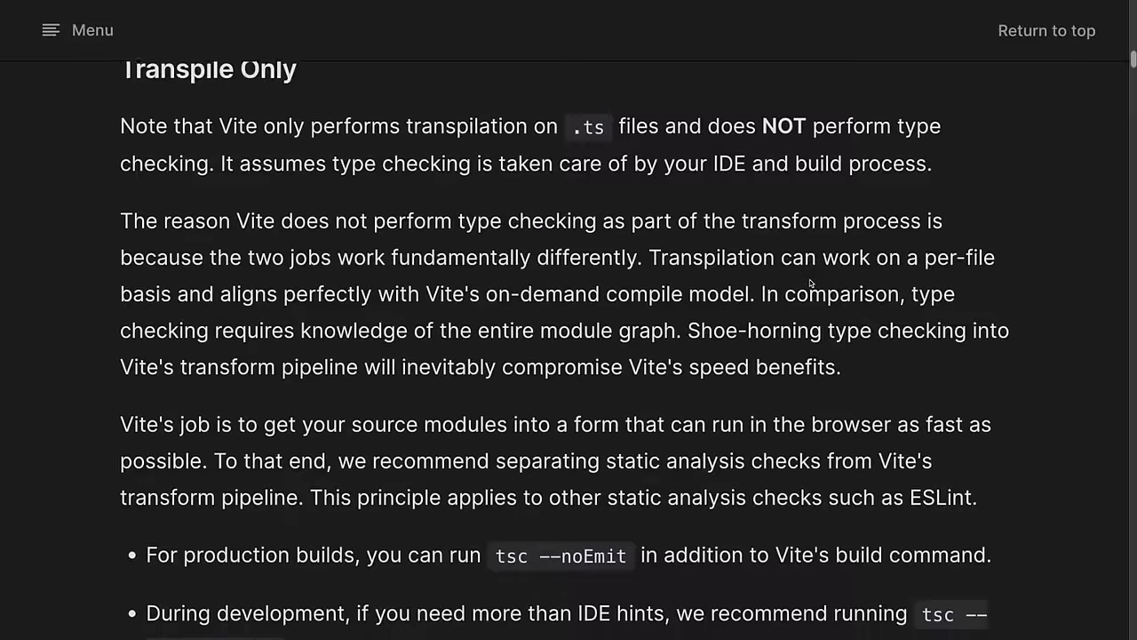
{"action": "scroll", "scroll_direction": "down", "scroll_amount": 3}
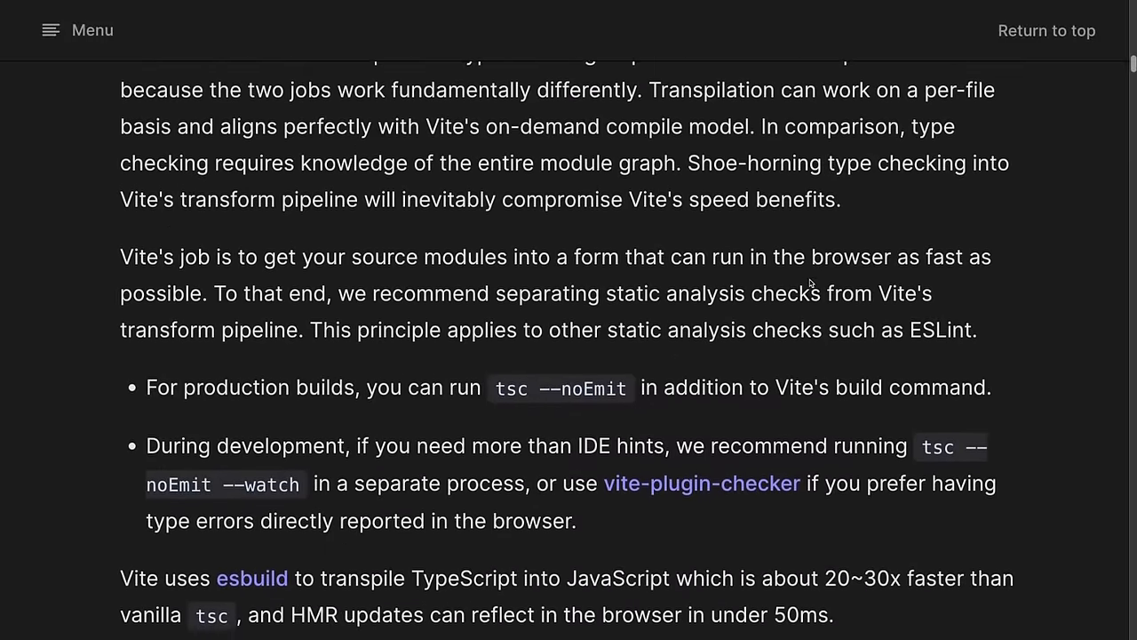
{"action": "scroll", "scroll_direction": "down", "scroll_amount": 3}
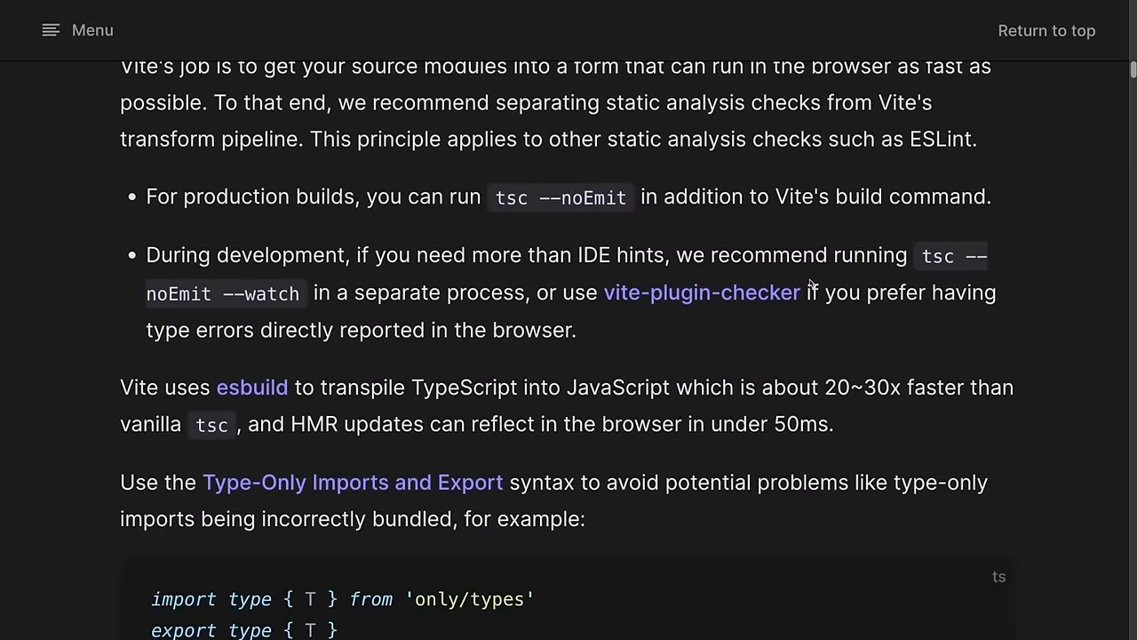
{"action": "scroll", "scroll_direction": "down", "scroll_amount": 3}
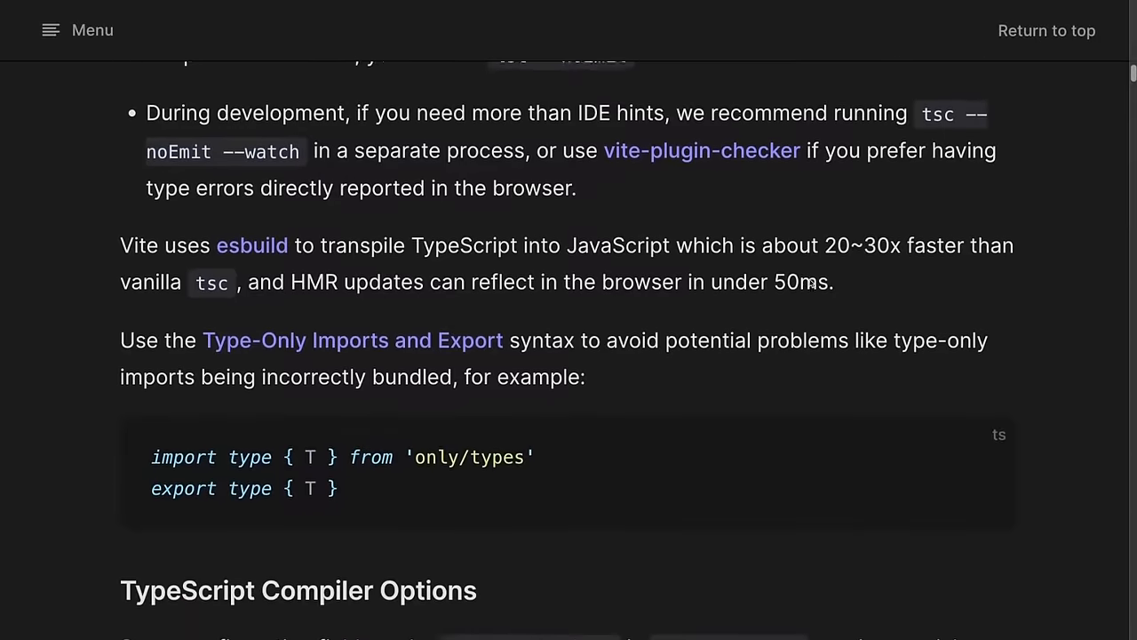
{"action": "scroll", "scroll_direction": "down", "scroll_amount": 3}
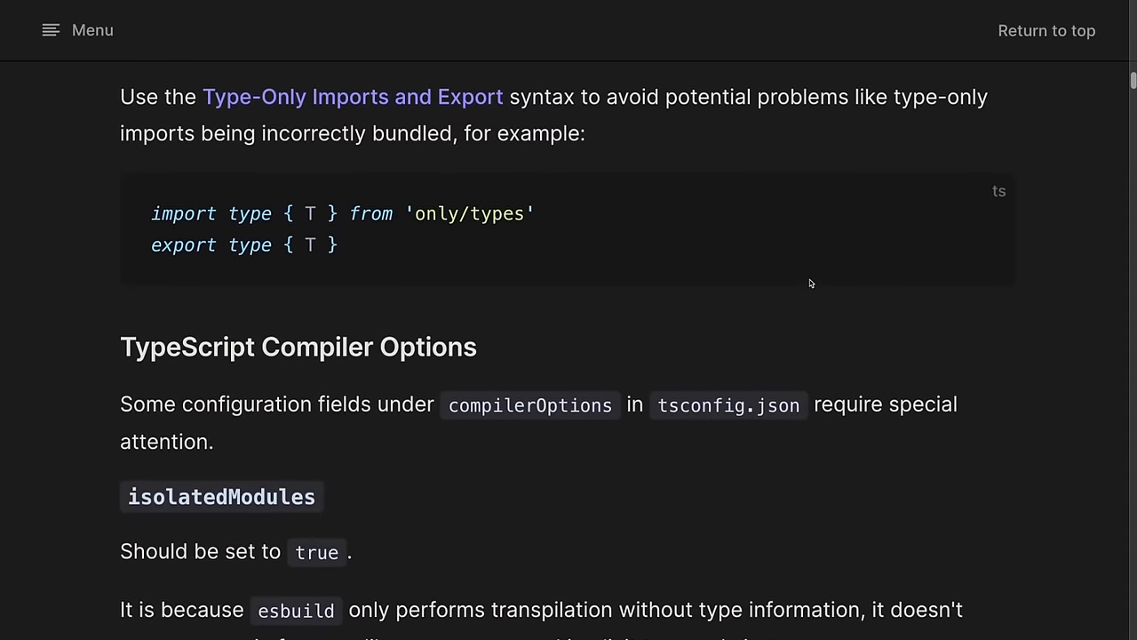
{"action": "scroll", "scroll_direction": "down", "scroll_amount": 3}
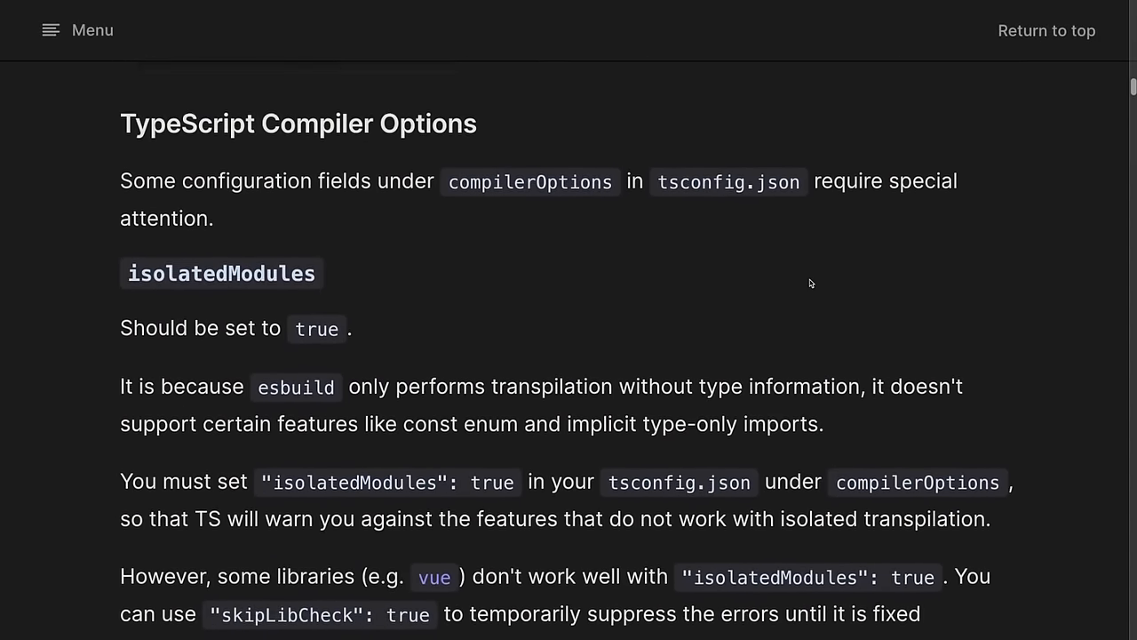
{"action": "scroll", "scroll_direction": "down", "scroll_amount": 3}
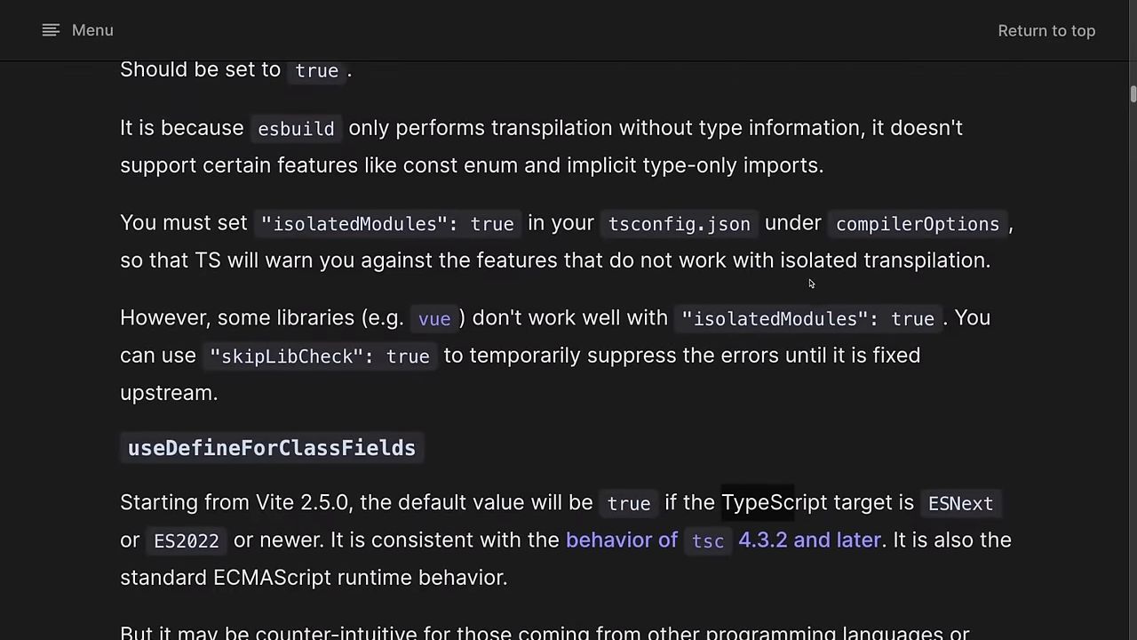
{"action": "scroll", "scroll_direction": "down", "scroll_amount": 3}
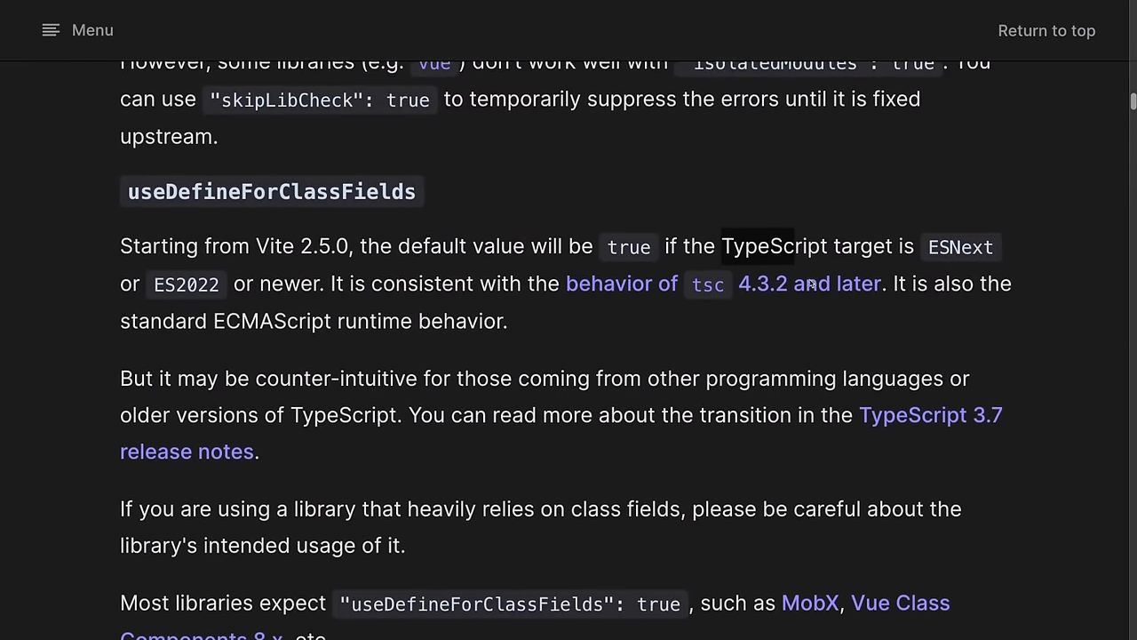
{"action": "scroll", "scroll_direction": "down", "scroll_amount": 3}
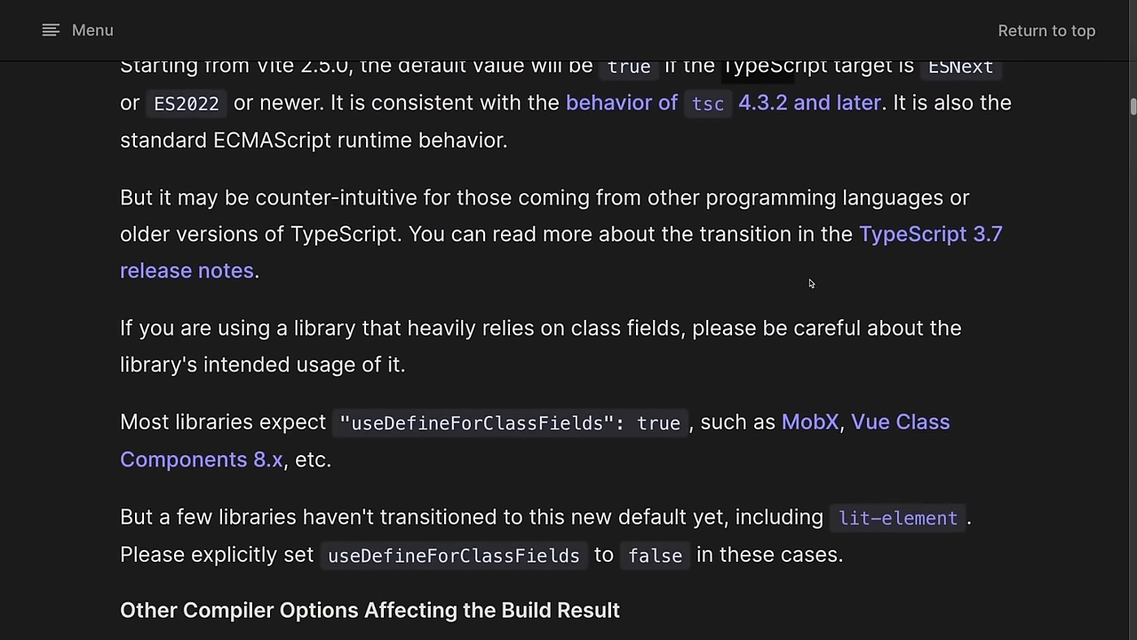
{"action": "scroll", "scroll_direction": "down", "scroll_amount": 3}
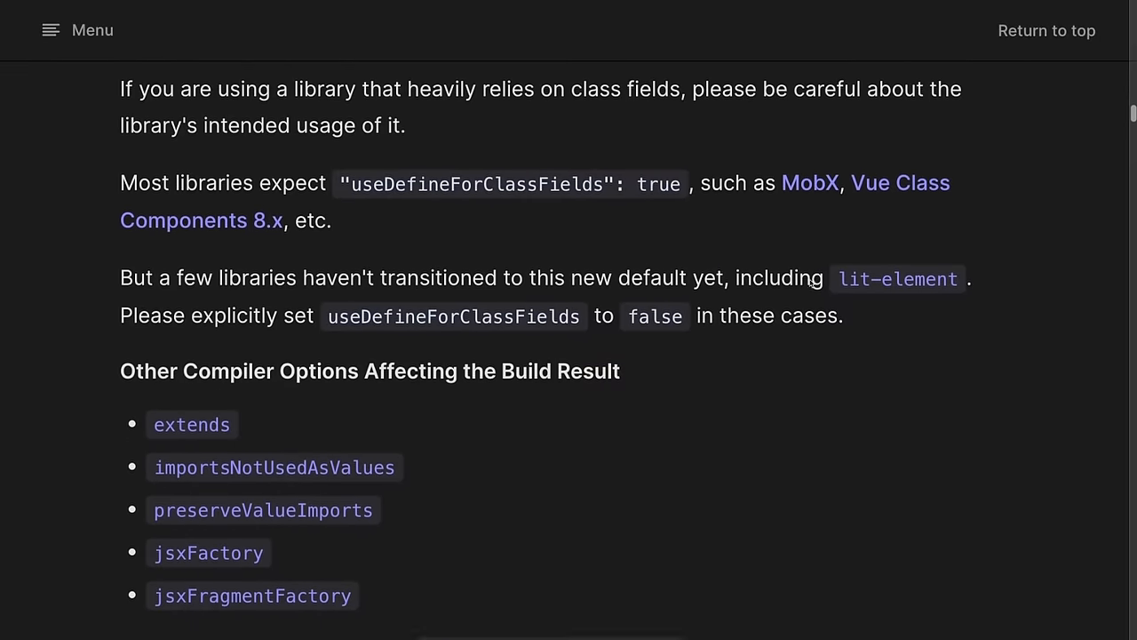
{"action": "scroll", "scroll_direction": "down", "scroll_amount": 3}
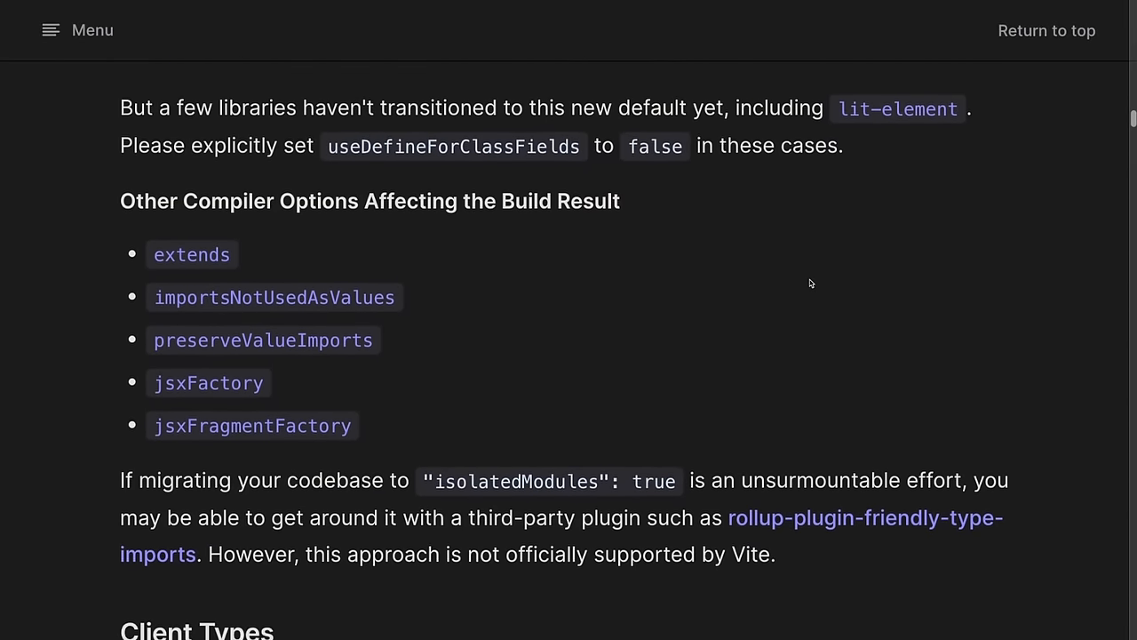
{"action": "scroll", "scroll_direction": "down", "scroll_amount": 3}
{"action": "type", "text": "produ"}
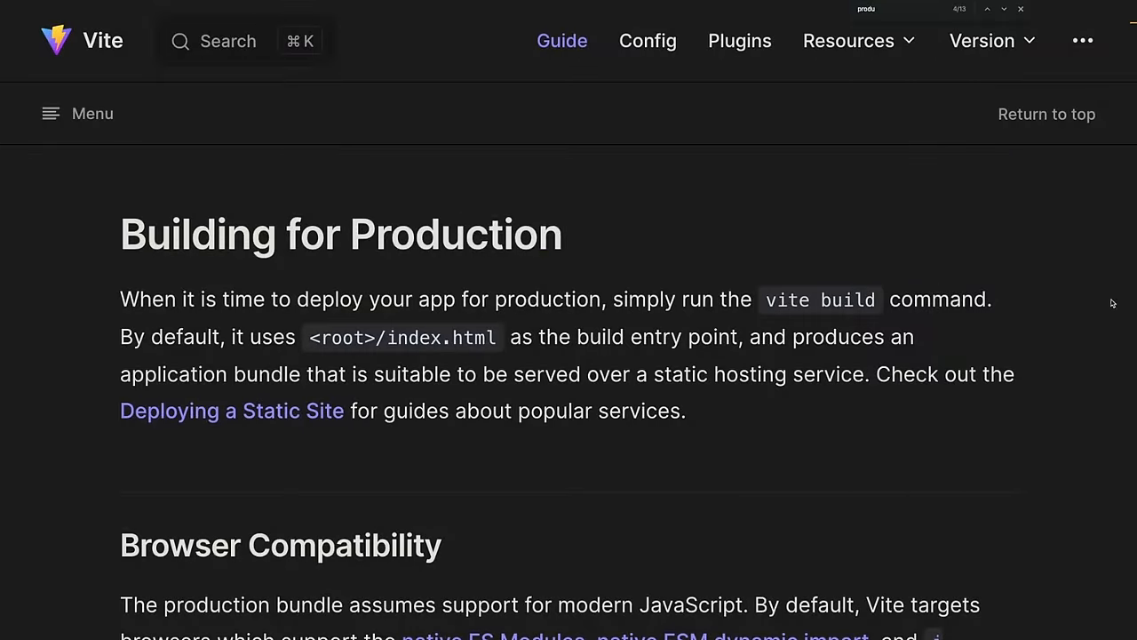
Scroll through Building for Production and Browser Compatibility in the Vite guide
{"action": "scroll", "scroll_direction": "down", "scroll_amount": 3}
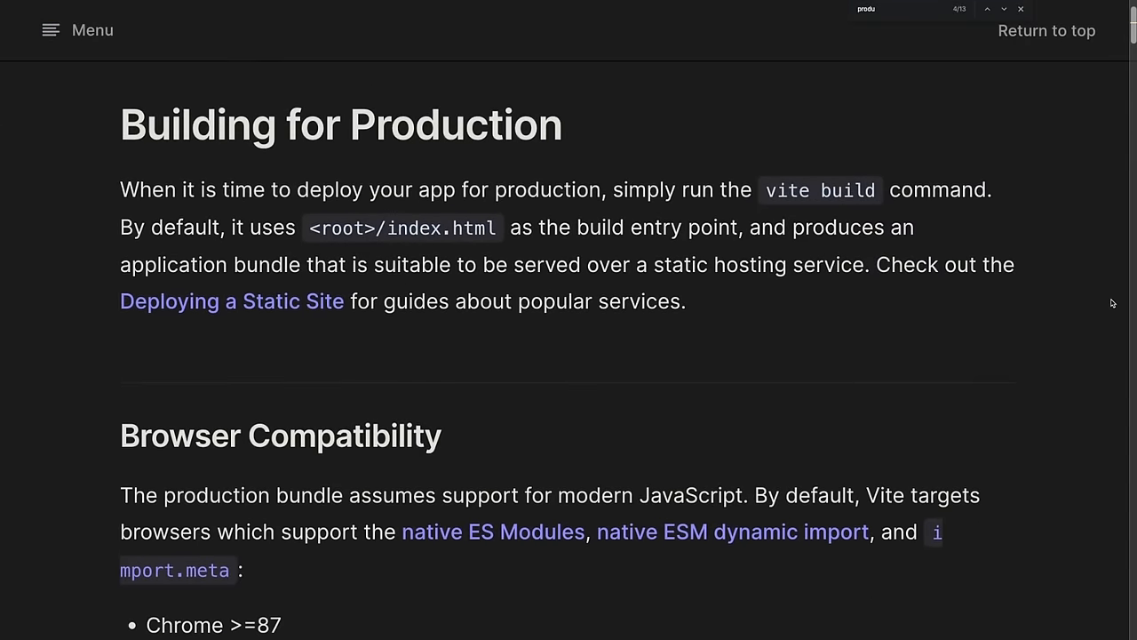
{"action": "scroll", "scroll_direction": "down", "scroll_amount": 3}
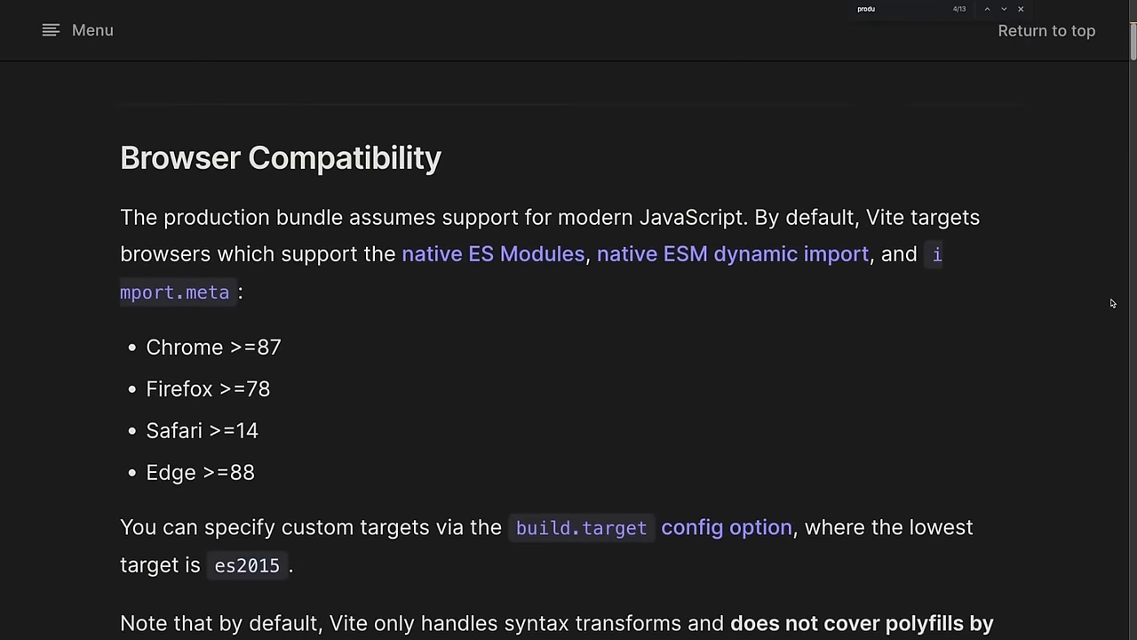
{"action": "scroll", "scroll_direction": "down", "scroll_amount": 3}
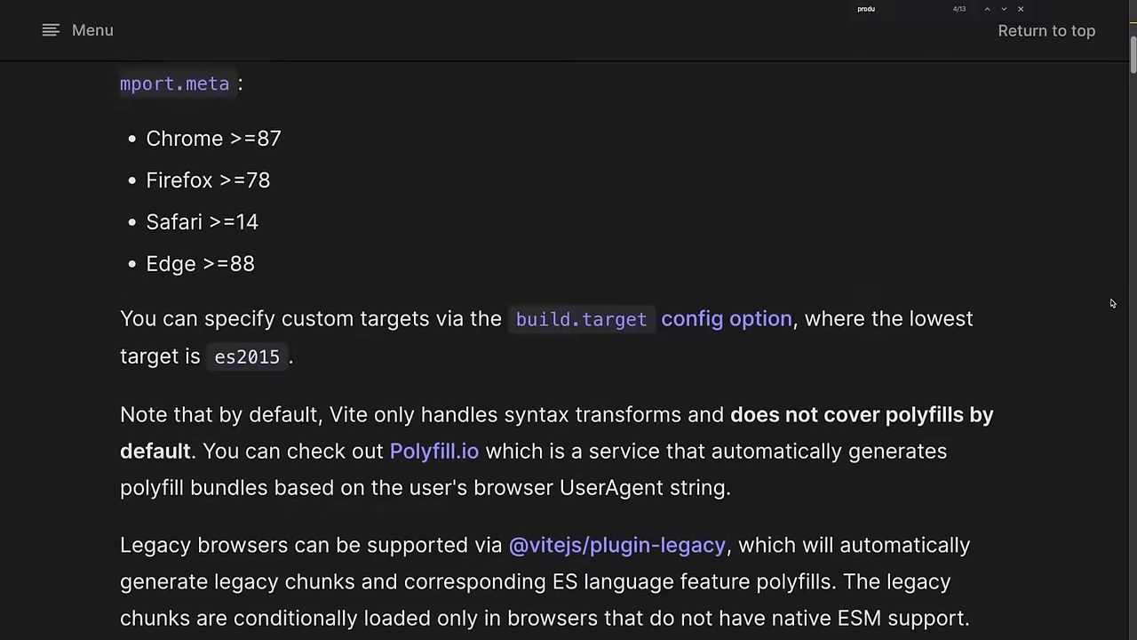
{"action": "scroll", "scroll_direction": "down", "scroll_amount": 3}
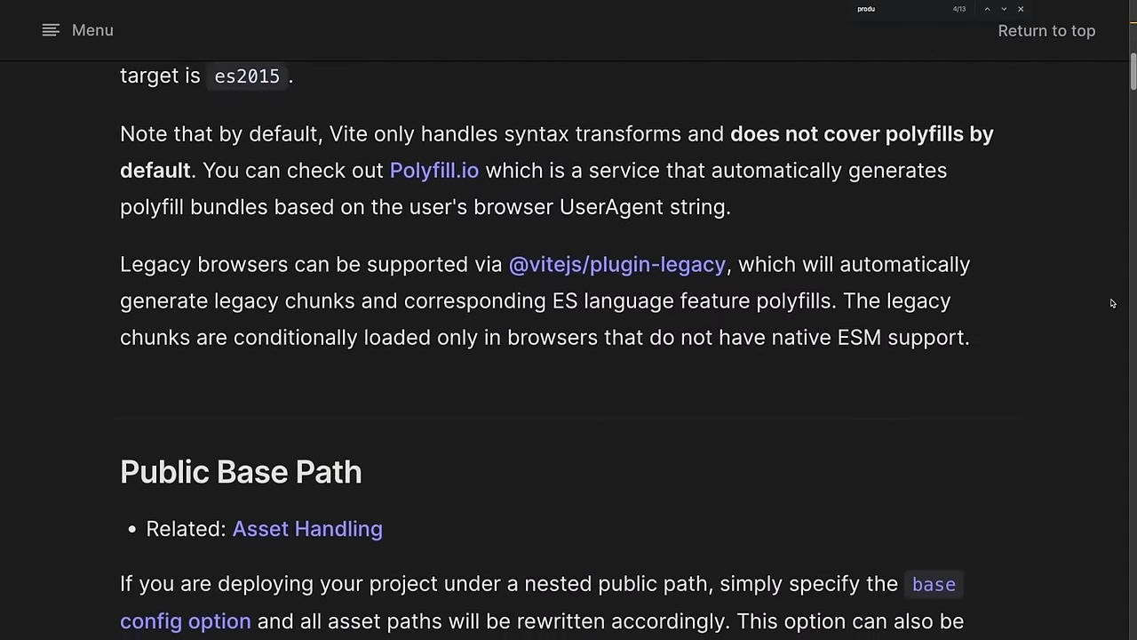
{"action": "scroll", "scroll_direction": "down", "scroll_amount": 3}
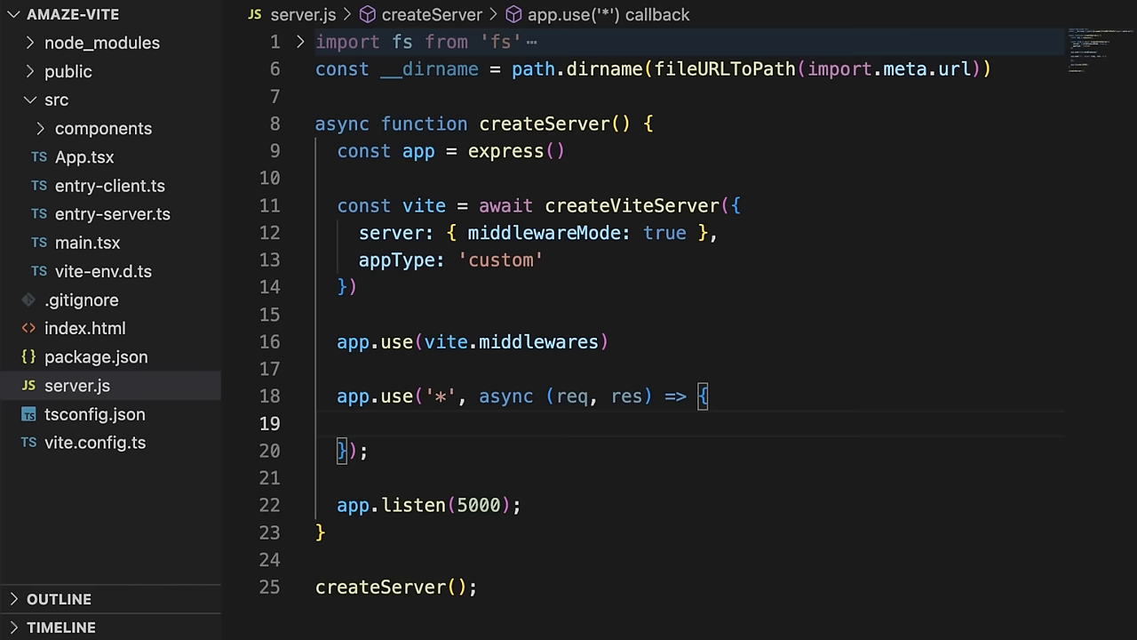
In the catch-all handler, declare url from req.originalUrl and read index.html into template with fs.readFileSync
{"action": "left_click", "coordinate": [359, 423]}
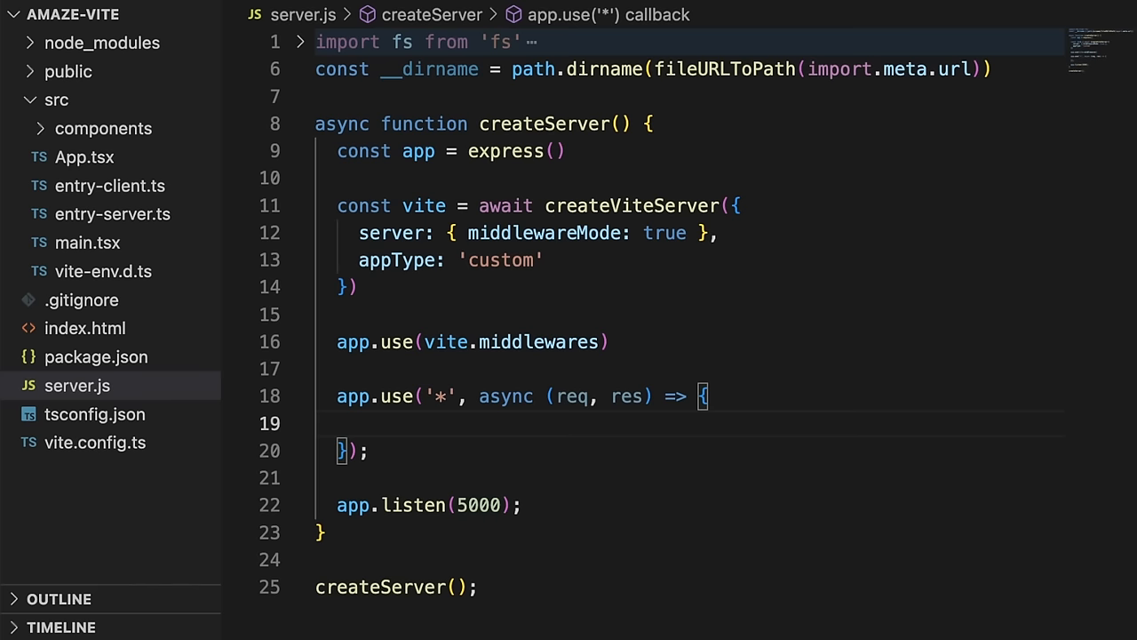
{"action": "type", "text": "const u"}
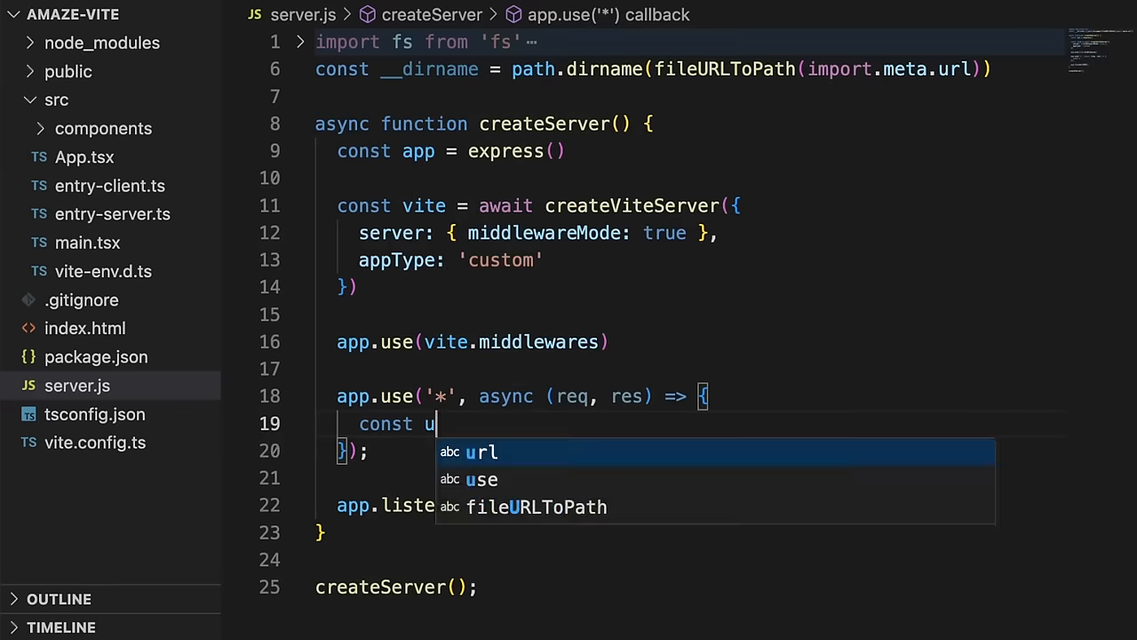
{"action": "type", "text": "rl ="}
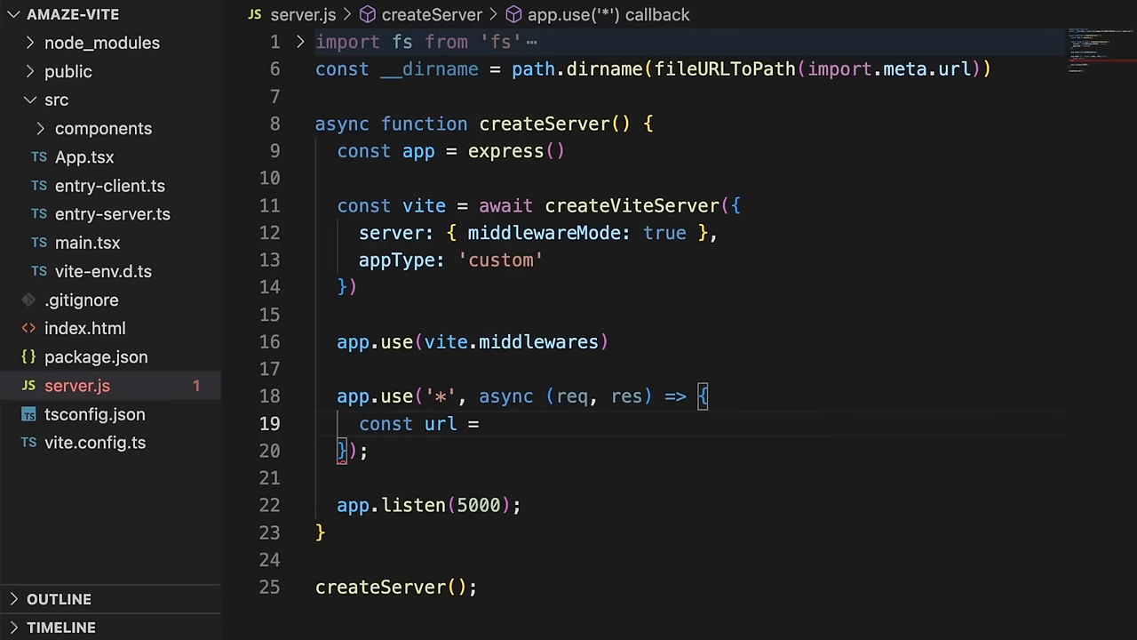
{"action": "type", "text": "req.originalUrl;"}
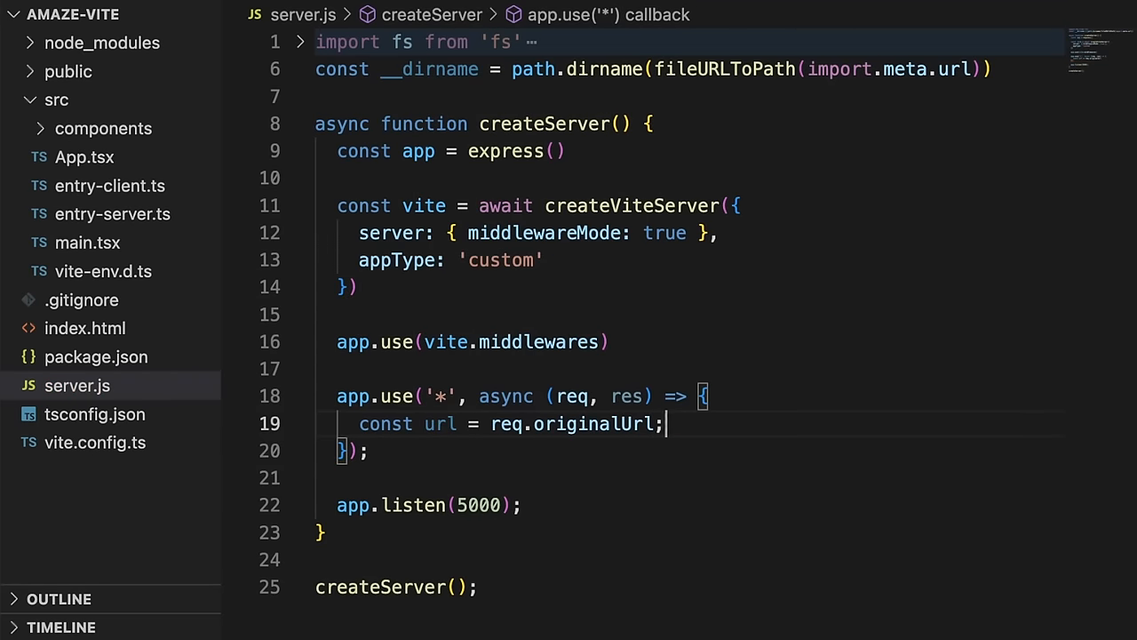
{"action": "key", "text": "Enter"}
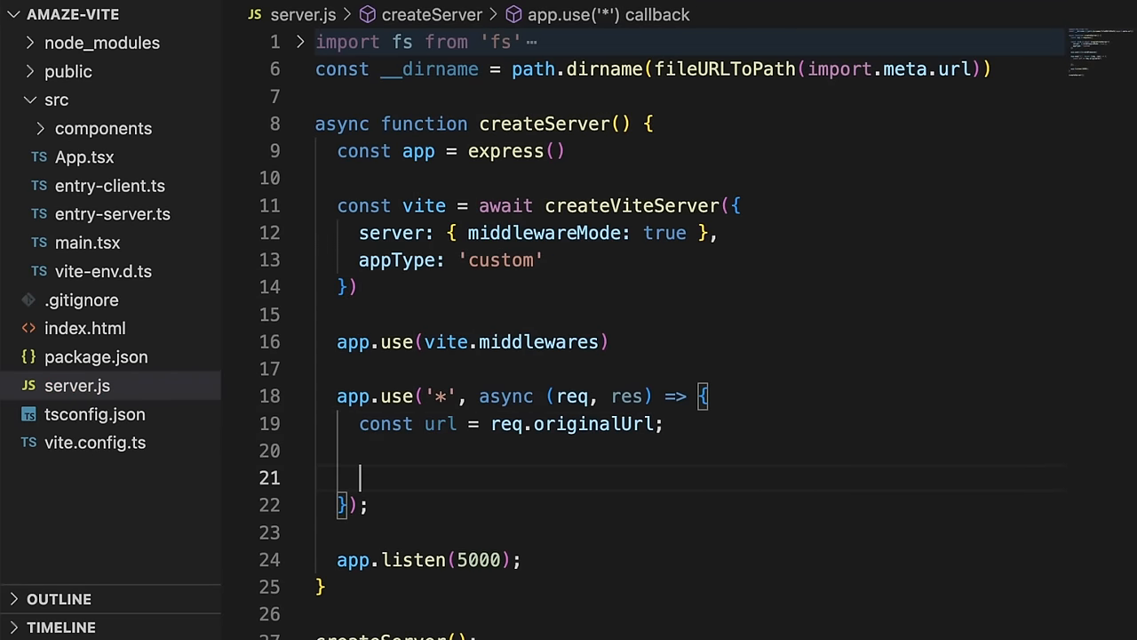
{"action": "type", "text": "let template ="}
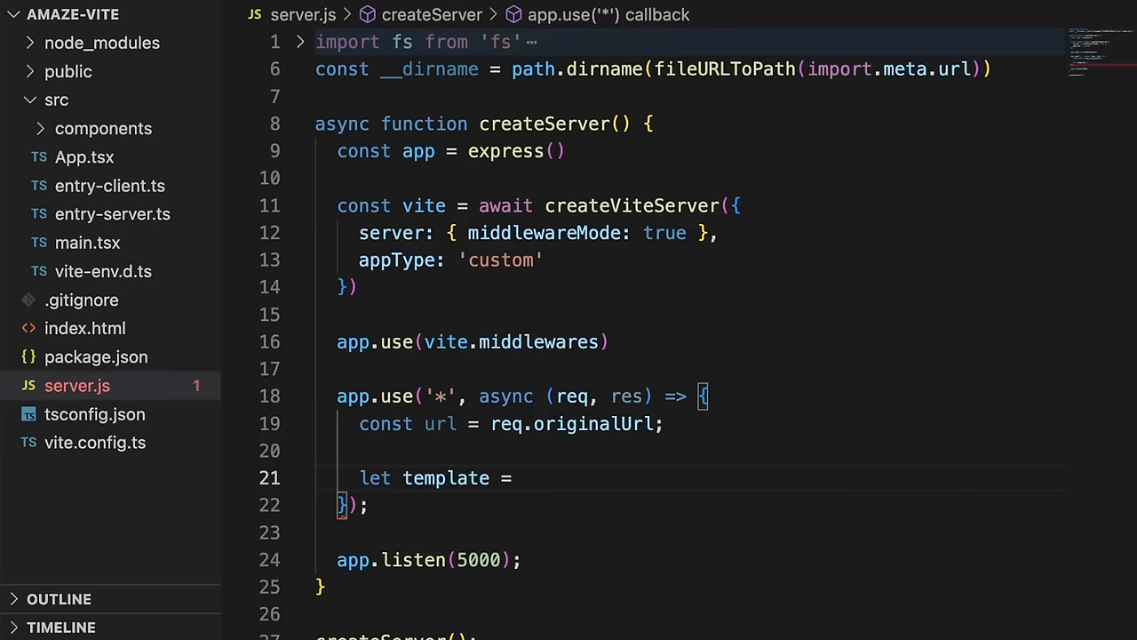
{"action": "type", "text": "fs.readFileSync"}
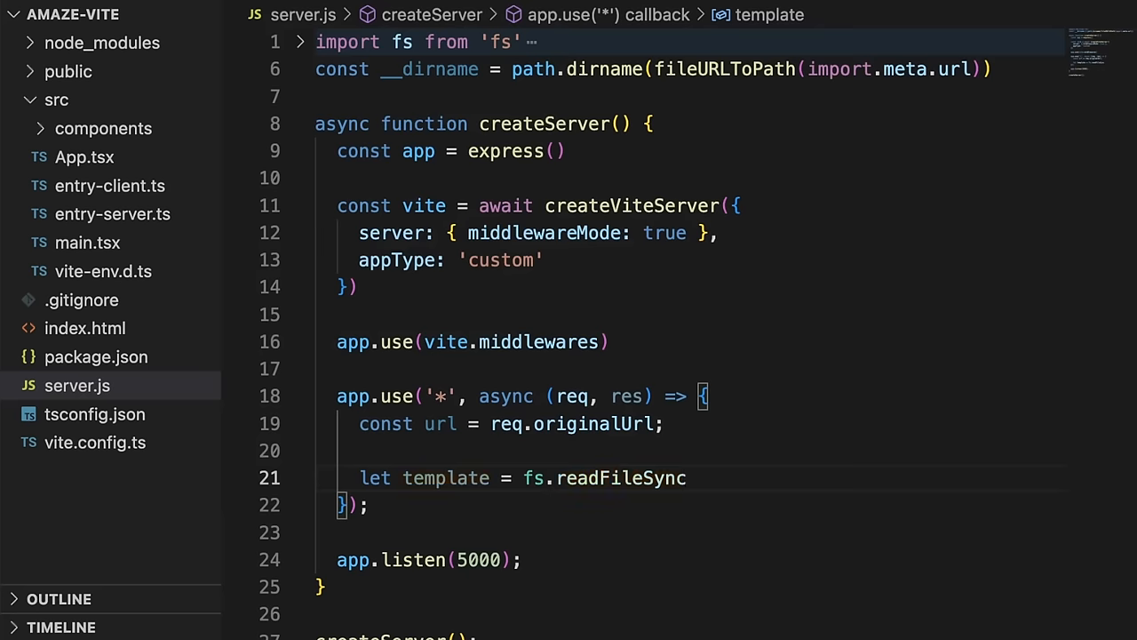
{"action": "type", "text": "(path.resolve(__dirname, 'index.html'),"}
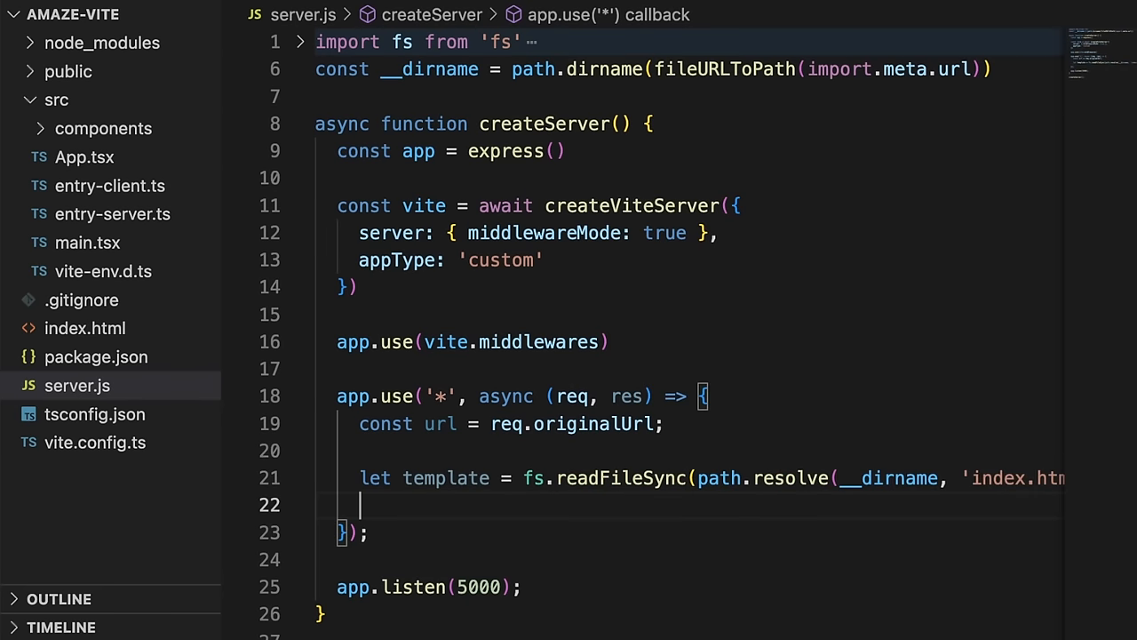
Transform template via vite.transformIndexHtml(url, template) and load render from vite.ssrLoadModule('/src/entry-server.js')
{"action": "type", "text": "template = a"}
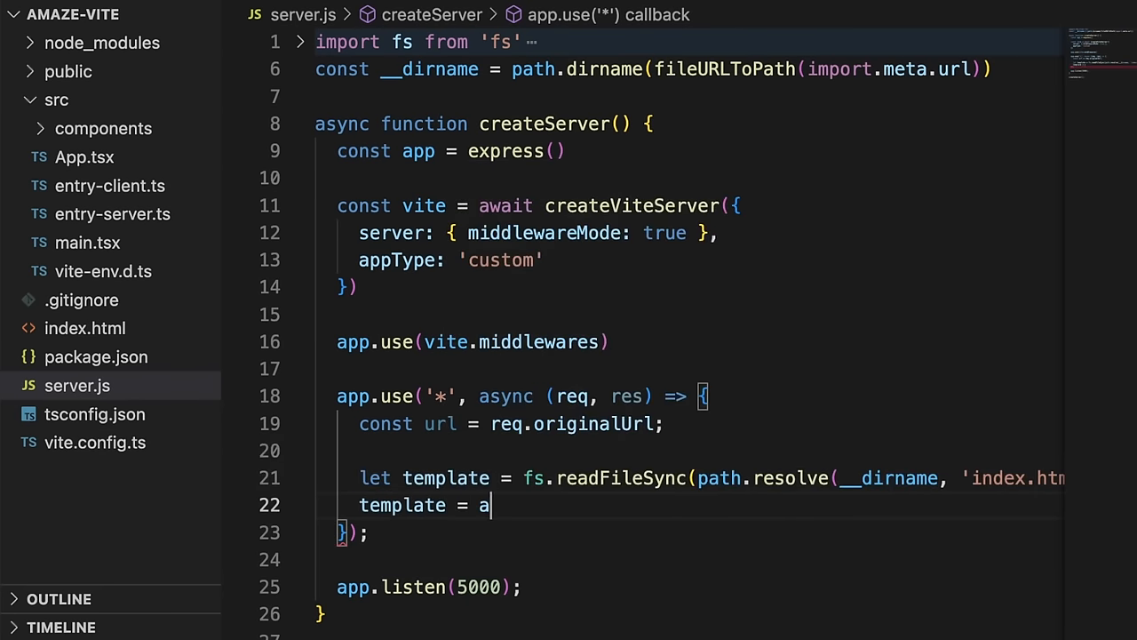
{"action": "type", "text": "wait vite."}
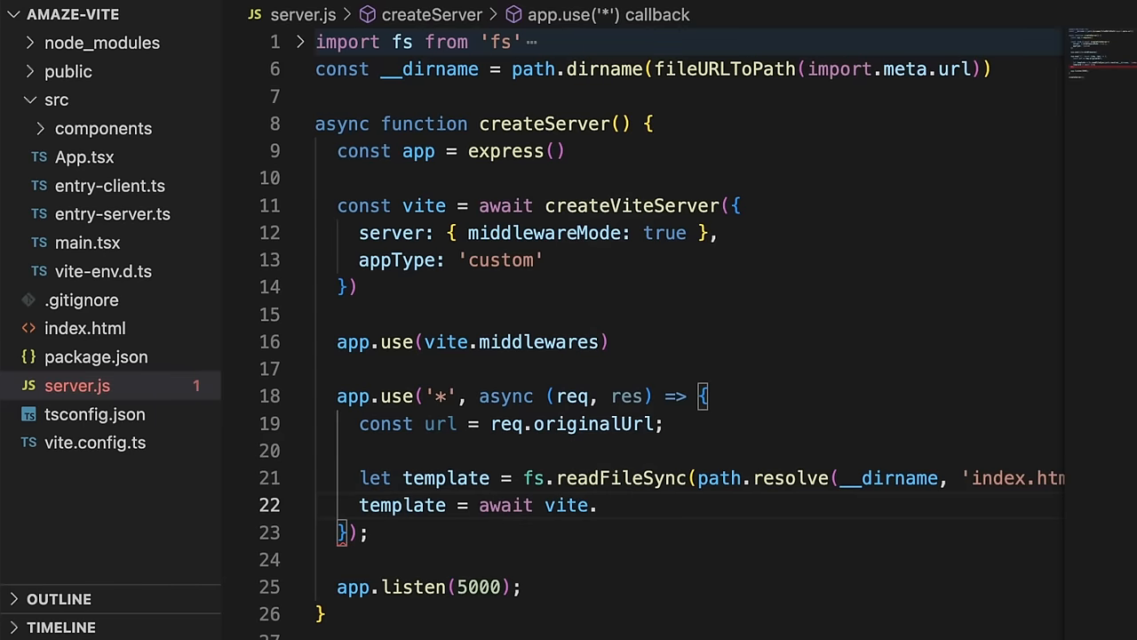
{"action": "type", "text": "transformIndexHtml(url, template);"}
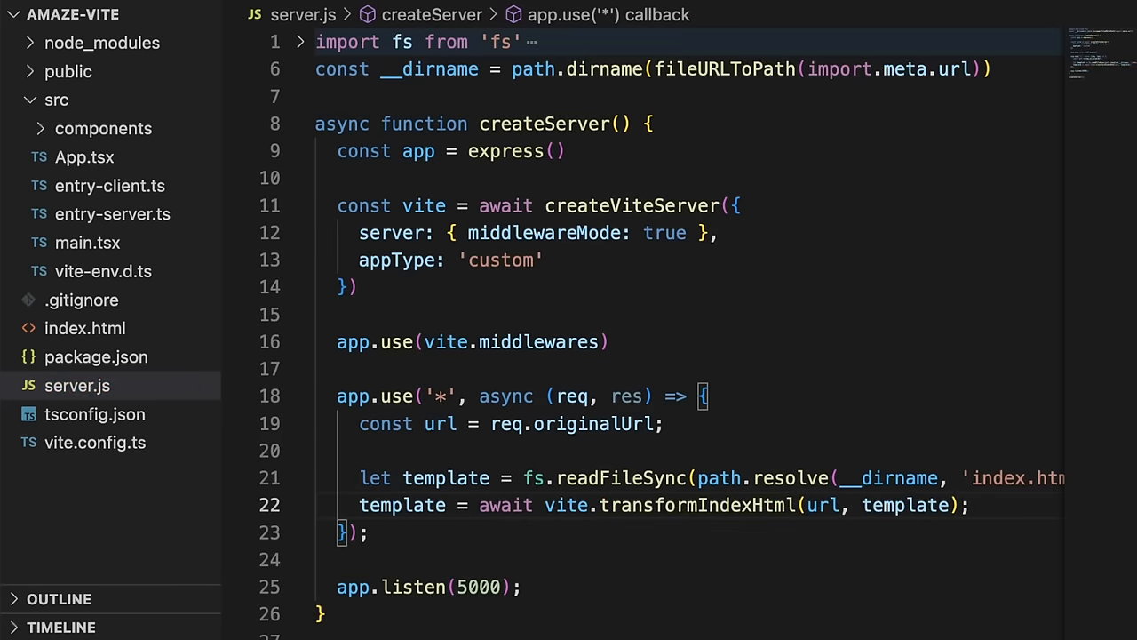
{"action": "key", "text": "Enter"}
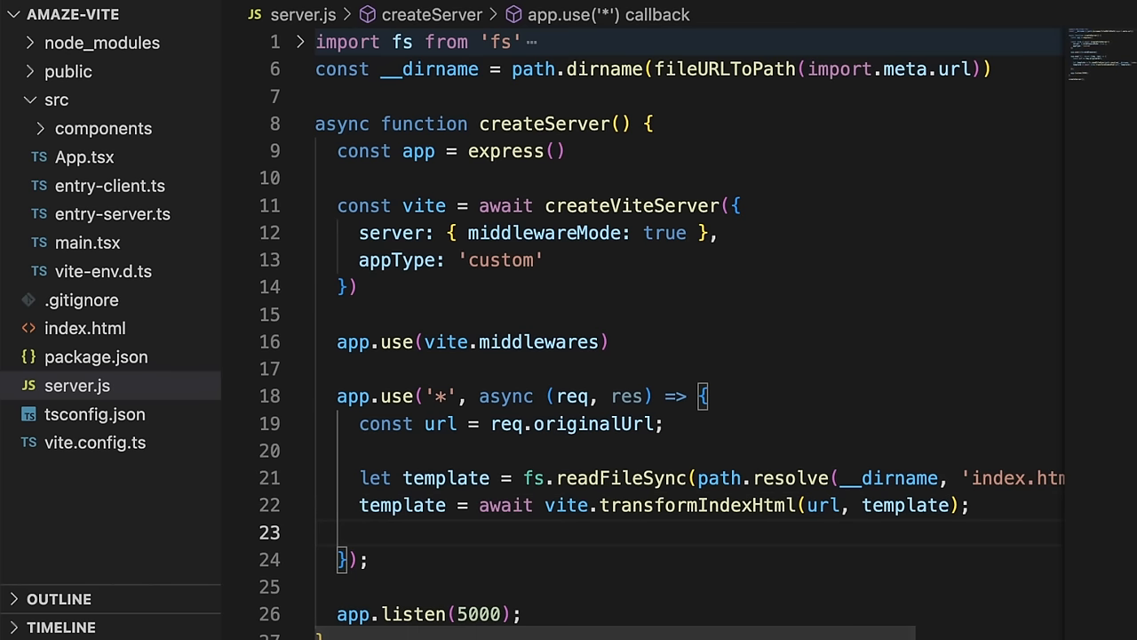
{"action": "type", "text": "const { render } = await vite.ssrLoadModule('/src/entry-server.js"}
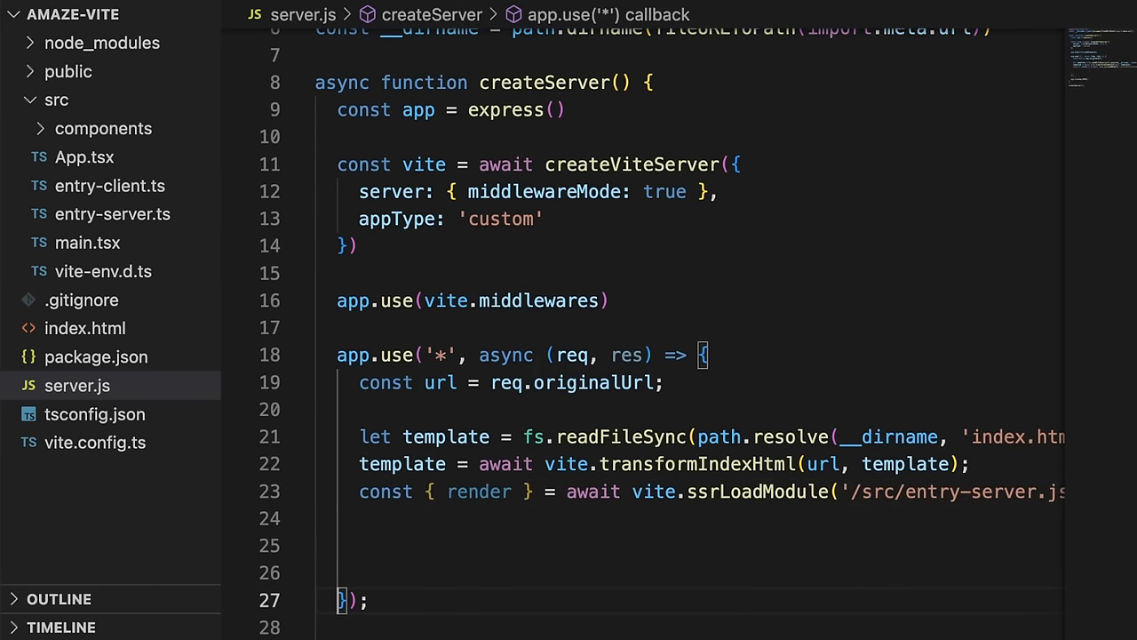
Add const html = await render(url) and replace the <!---ssr-outlet---> placeholder in template with html
{"action": "scroll", "scroll_direction": "down", "scroll_amount": 3}
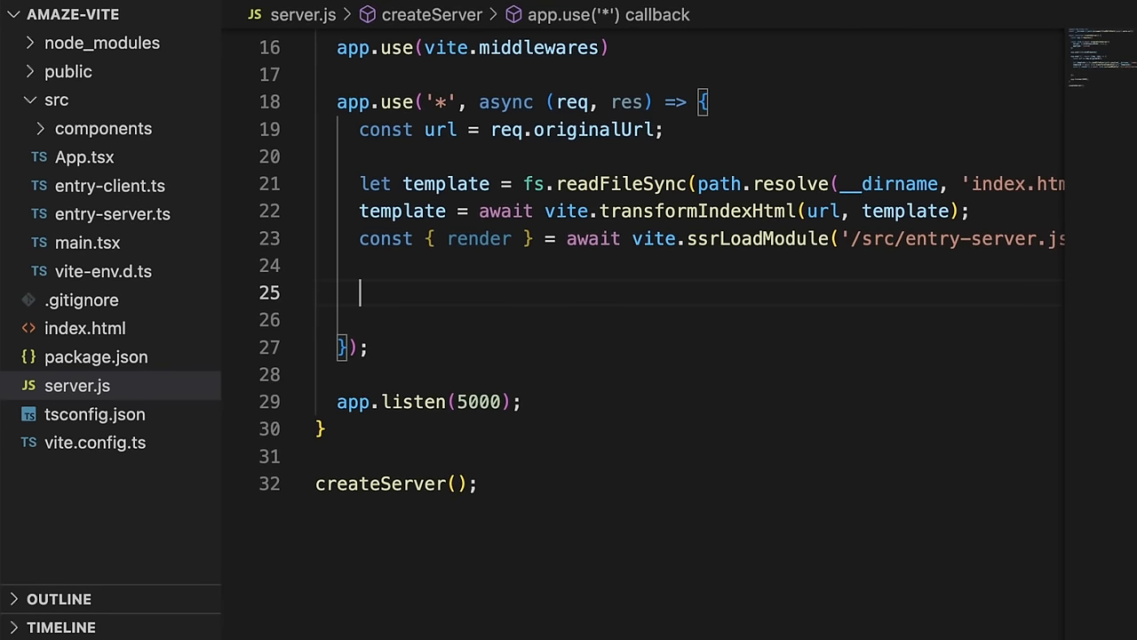
{"action": "type", "text": "const htm"}
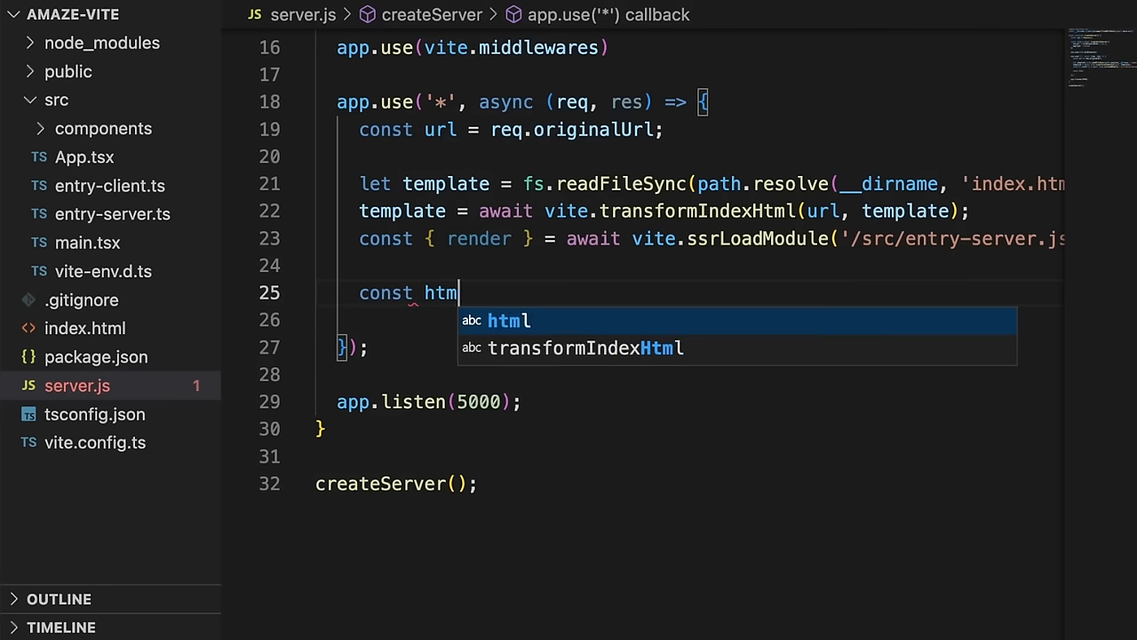
{"action": "type", "text": "l = awai"}
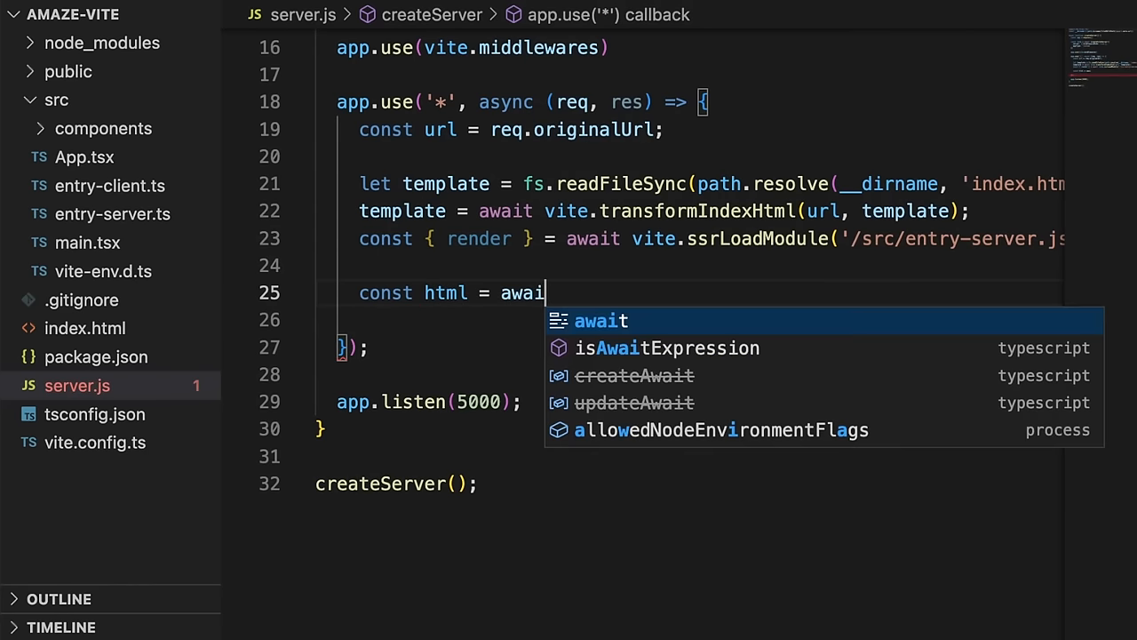
{"action": "type", "text": "render(url);"}
{"action": "left_click", "coordinate": [702, 319]}
{"action": "type", "text": "const resp = template.replace("}
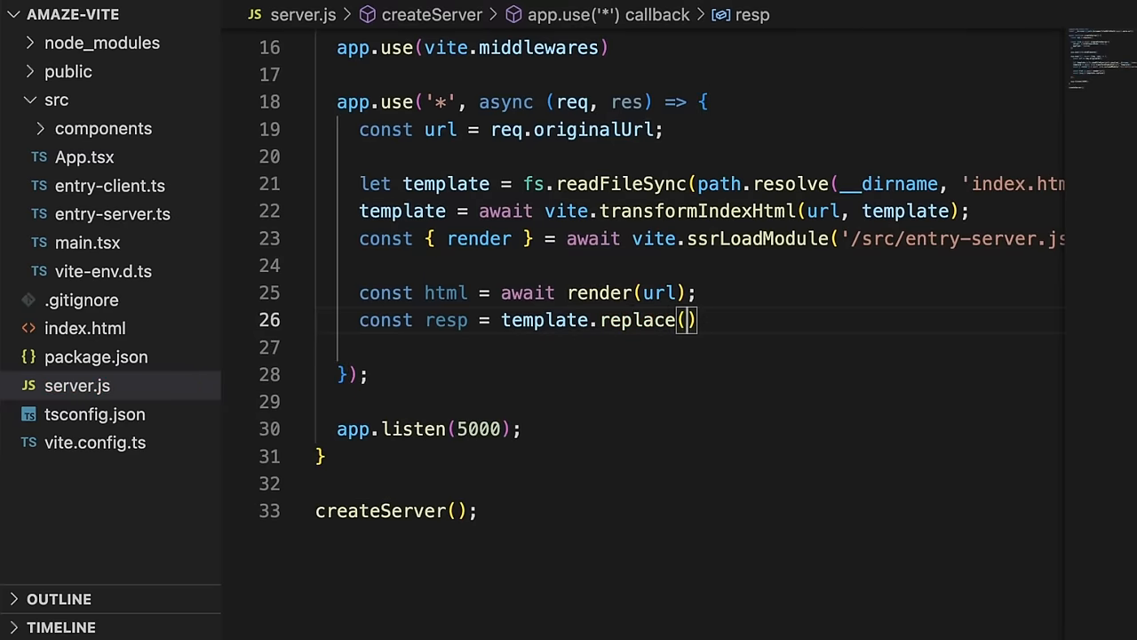
{"action": "type", "text": "\"\""}
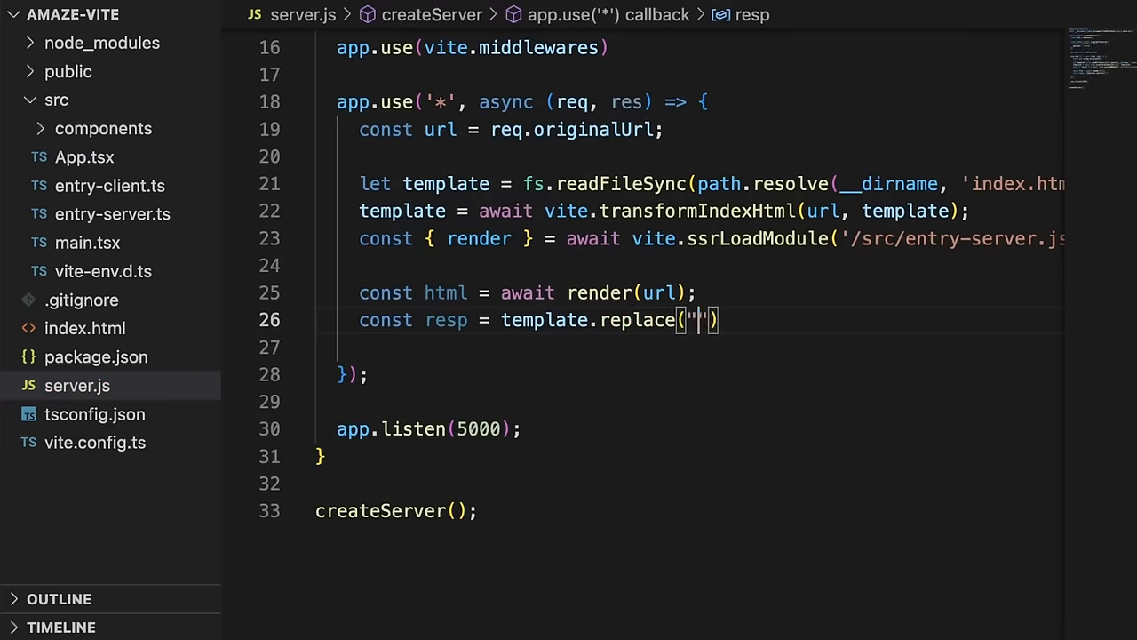
{"action": "type", "text": "<!---ssr-outlet---"}
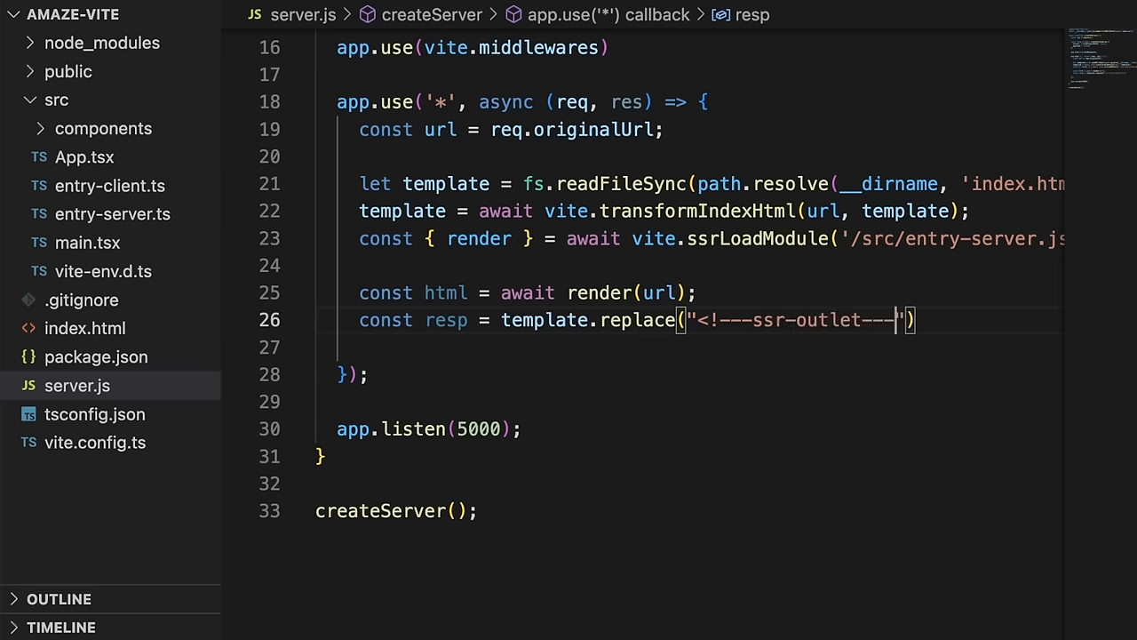
{"action": "type", "text": ", html"}
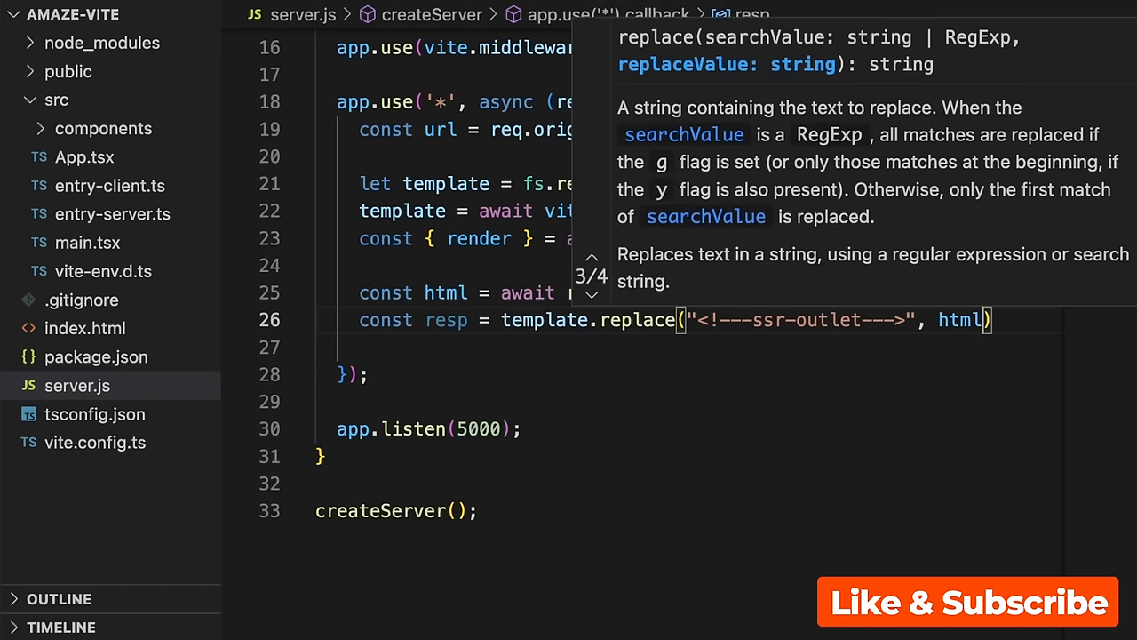